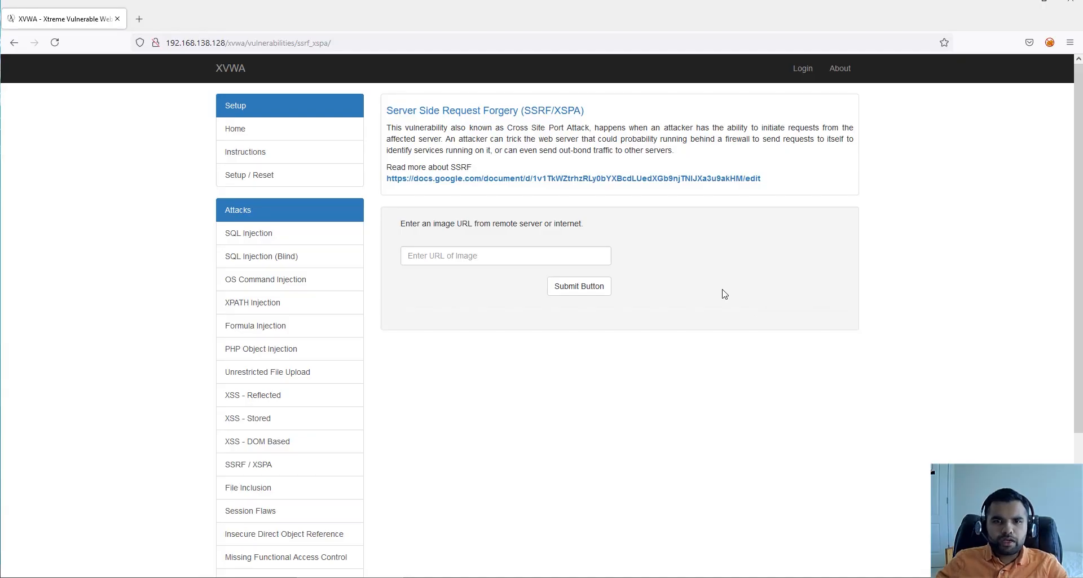
pyautogui.moveTo(474, 239)
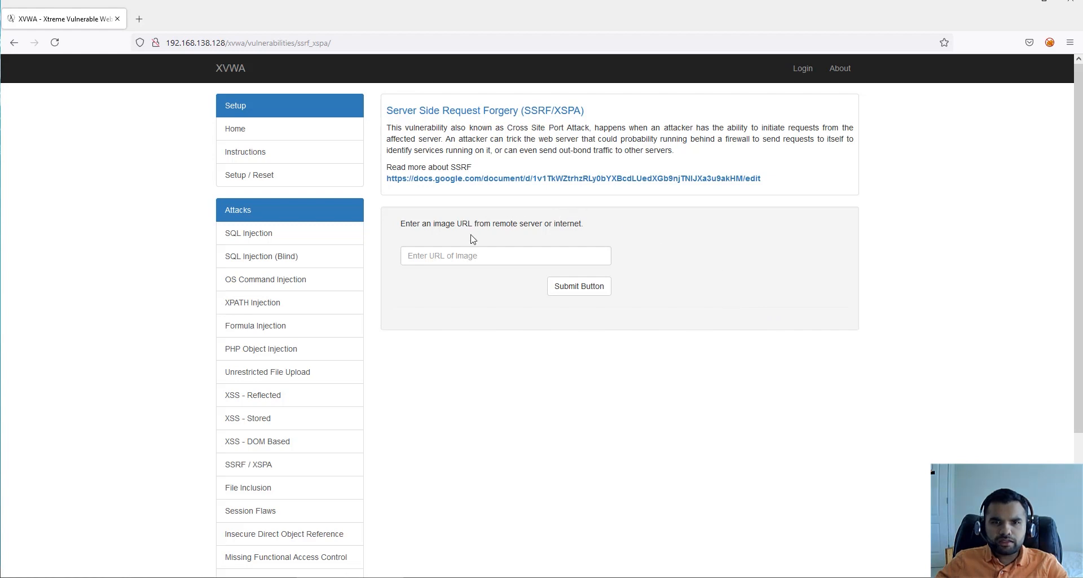
pyautogui.moveTo(467, 115)
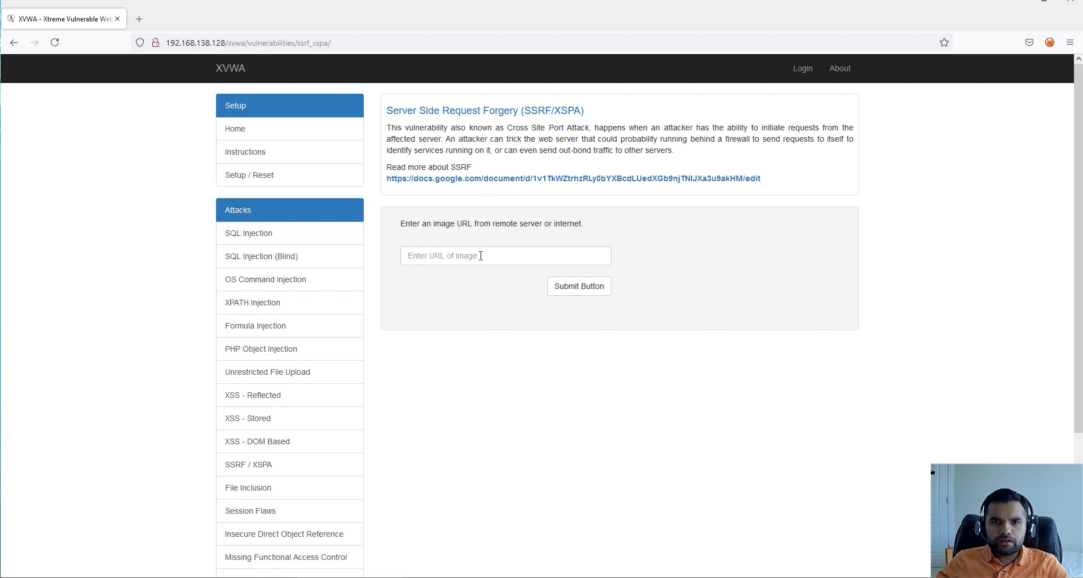
# - Focus the image URL field on XVWA's SSRF page
pyautogui.click(505, 255)
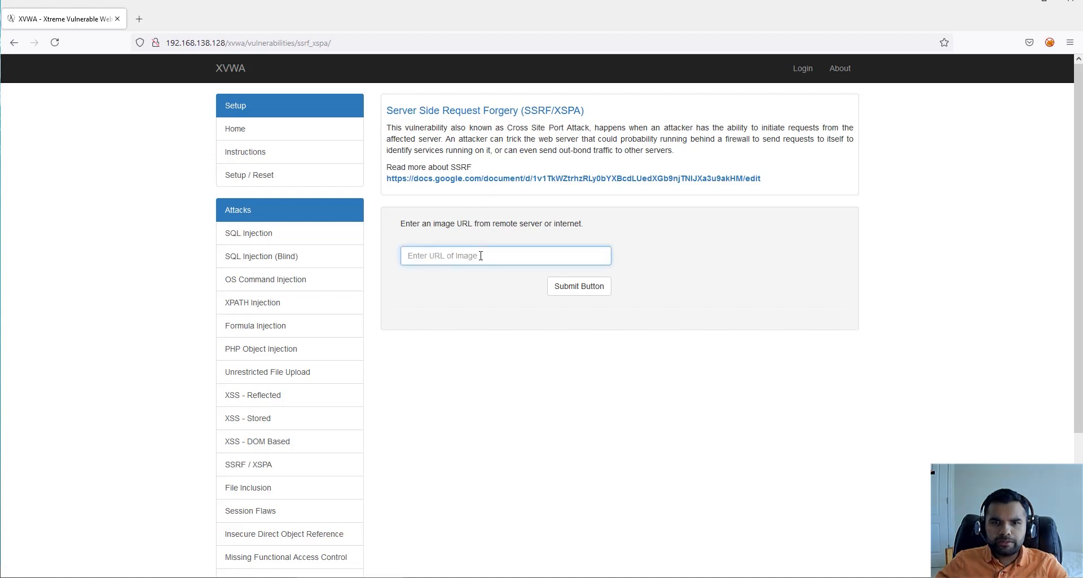
pyautogui.moveTo(718, 276)
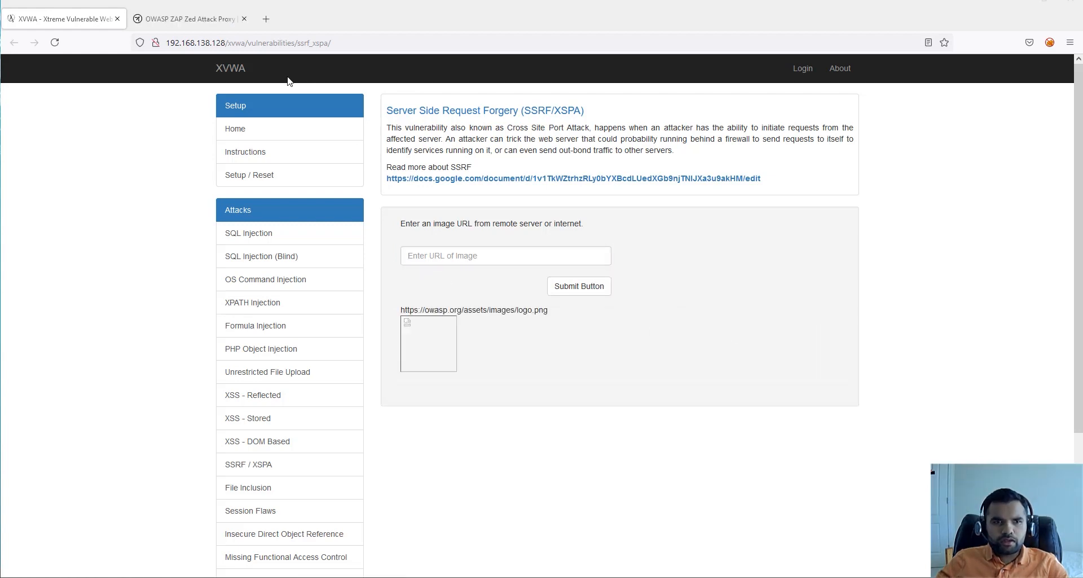
# - Copy the OWASP logo's image link from the OWASP ZAP tab and return to XVWA
pyautogui.click(186, 19)
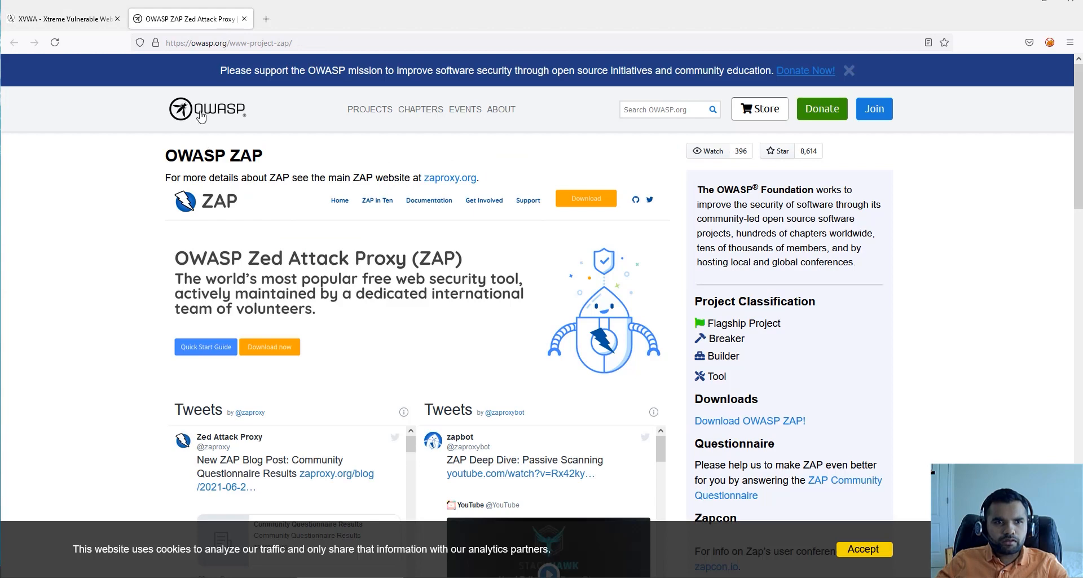
pyautogui.rightClick(197, 111)
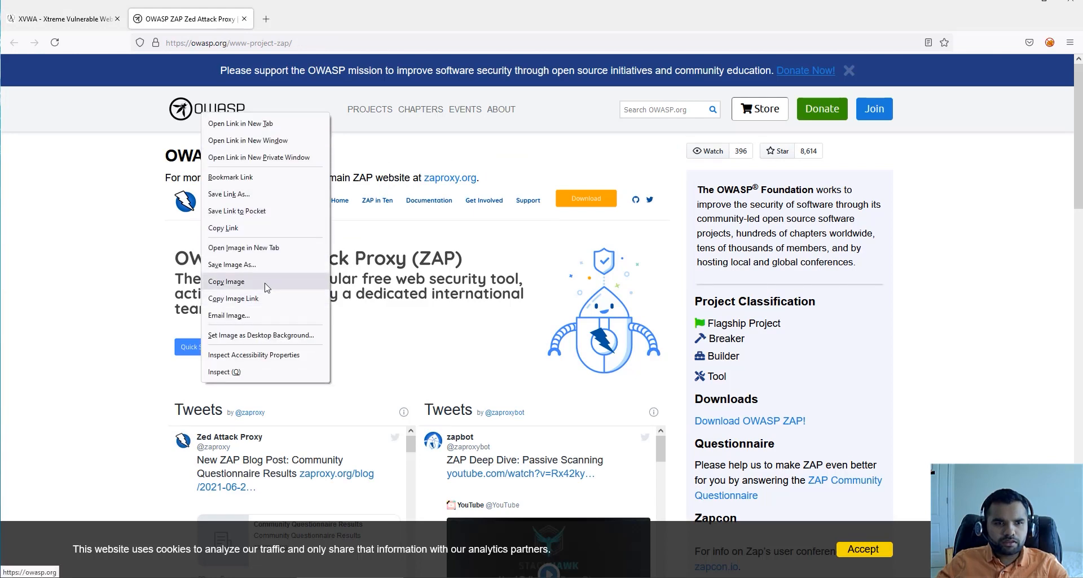
pyautogui.click(62, 18)
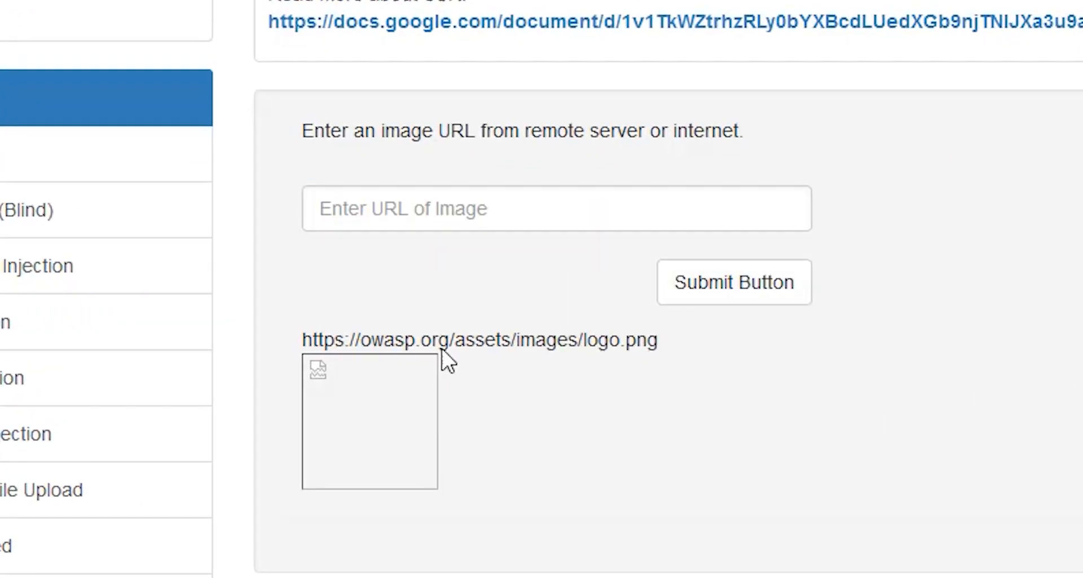
pyautogui.moveTo(492, 356)
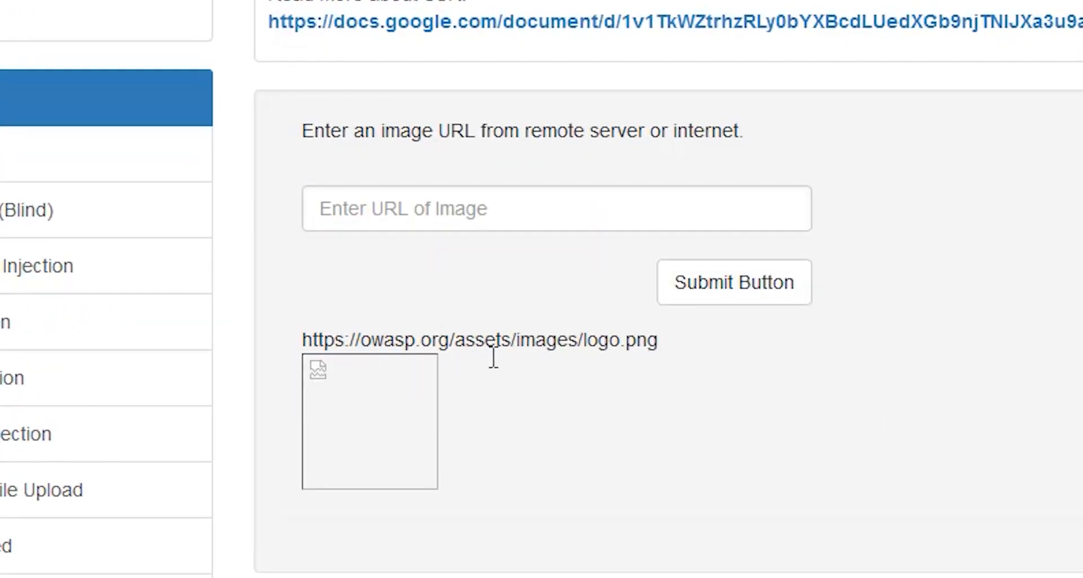
pyautogui.moveTo(502, 450)
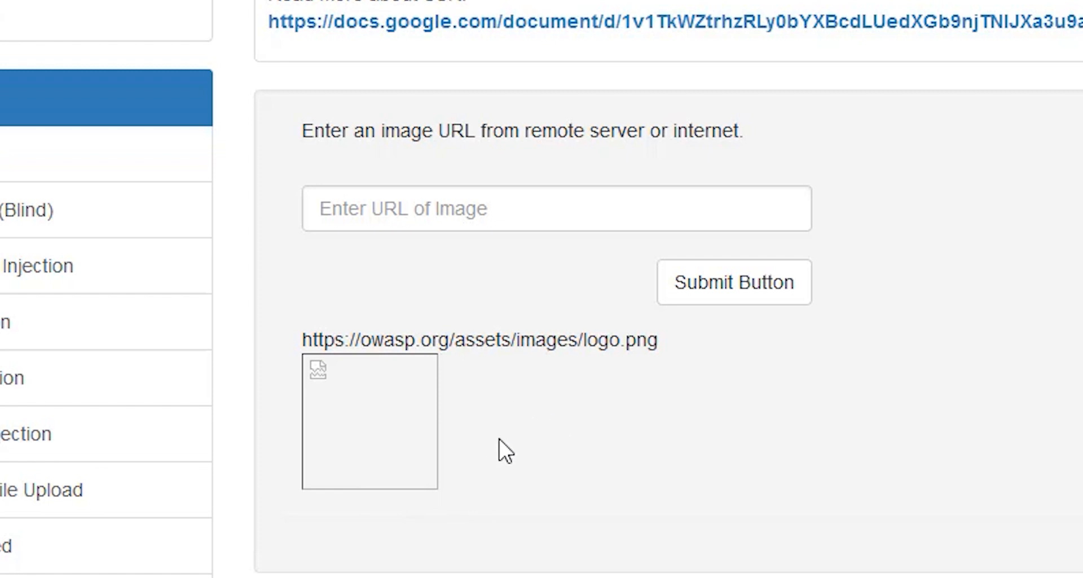
pyautogui.moveTo(535, 439)
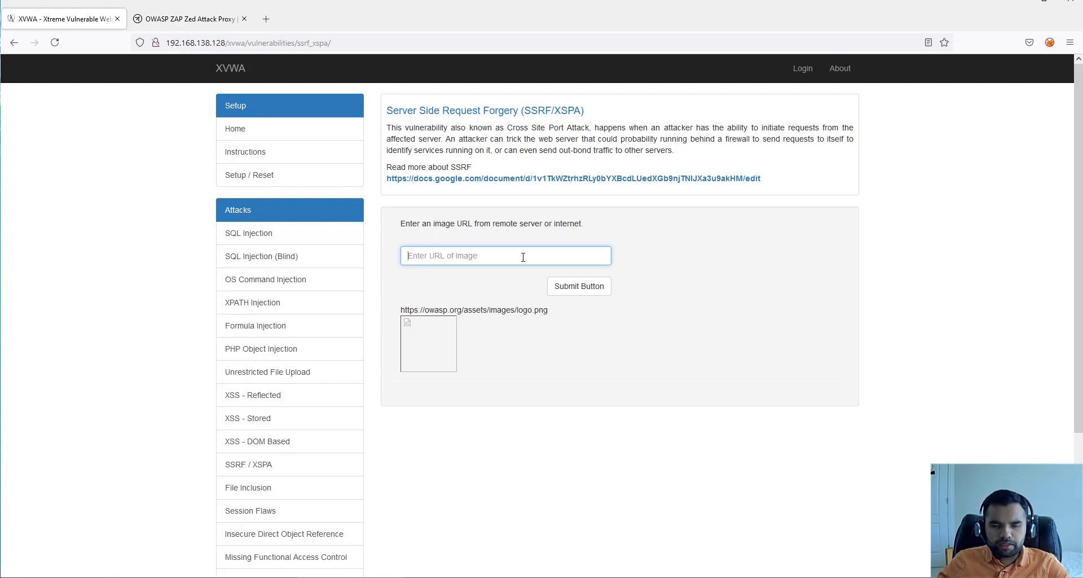
pyautogui.moveTo(519, 302)
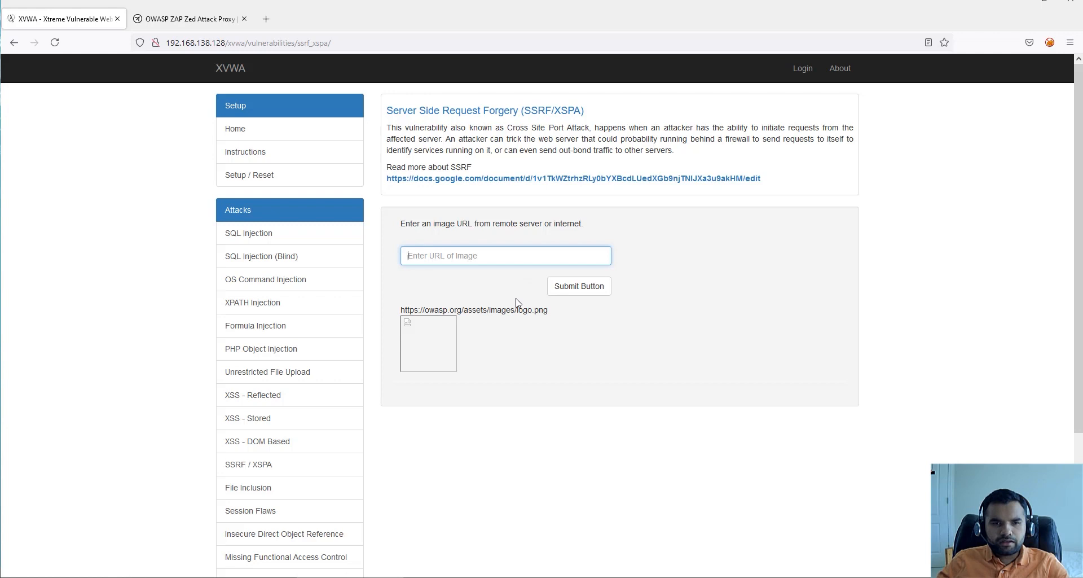
pyautogui.moveTo(517, 279)
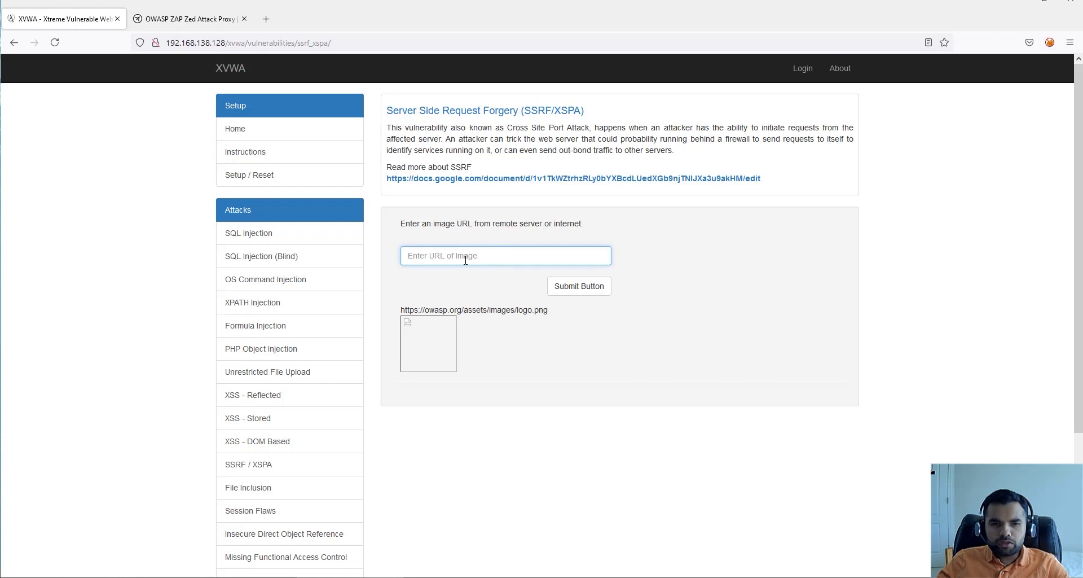
pyautogui.write('https://owasp.org/assets/images/logo.png')
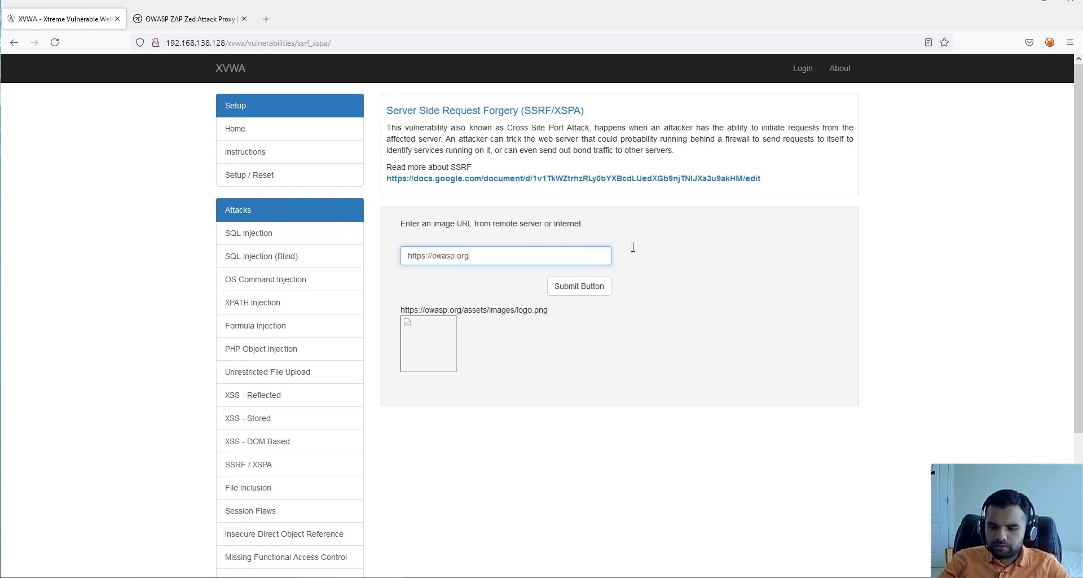
pyautogui.write(':22')
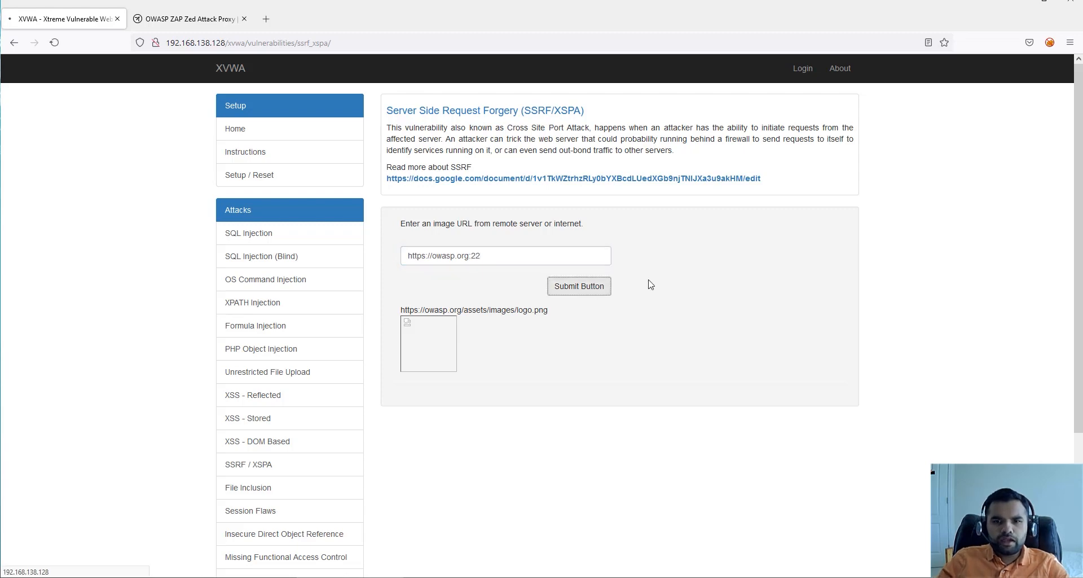
pyautogui.click(579, 286)
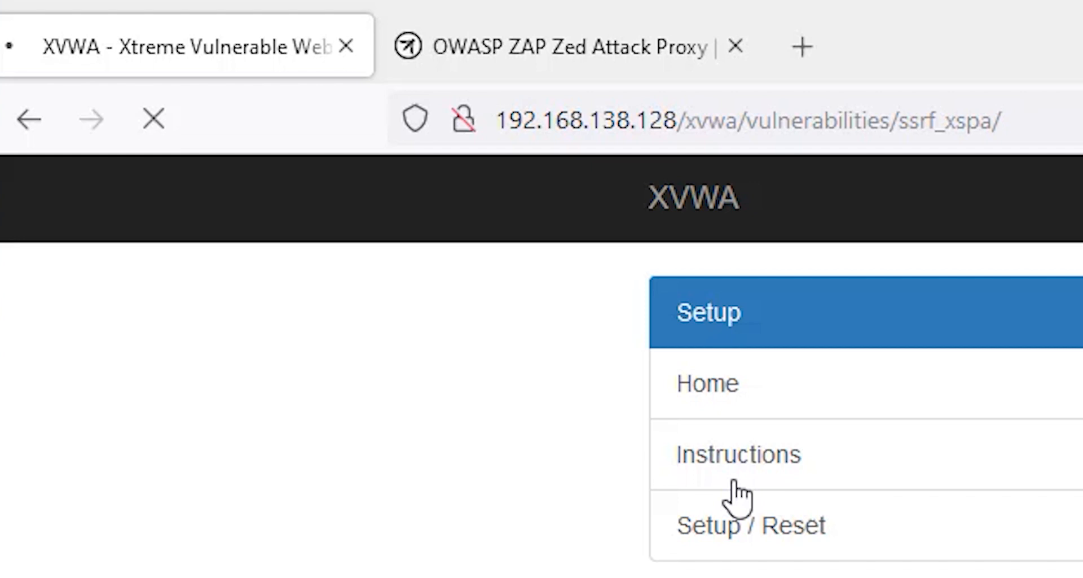
pyautogui.moveTo(37, 76)
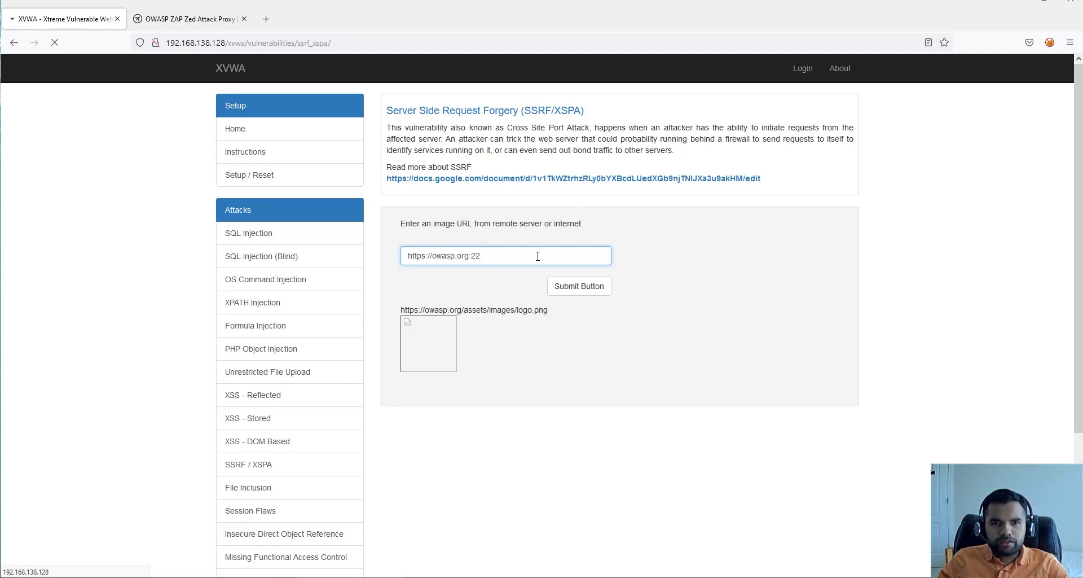
pyautogui.moveTo(539, 233)
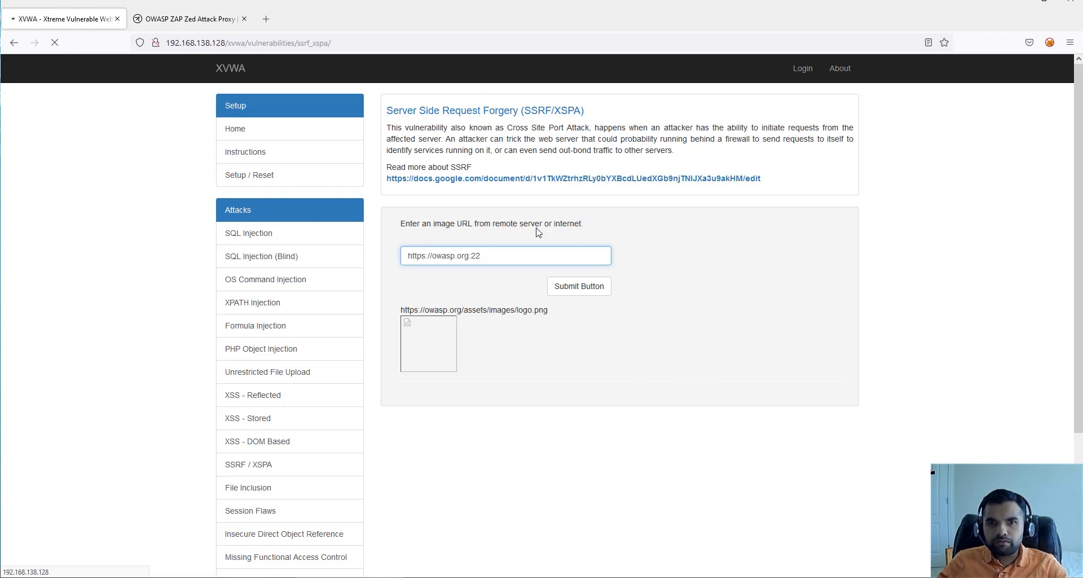
pyautogui.moveTo(506, 246)
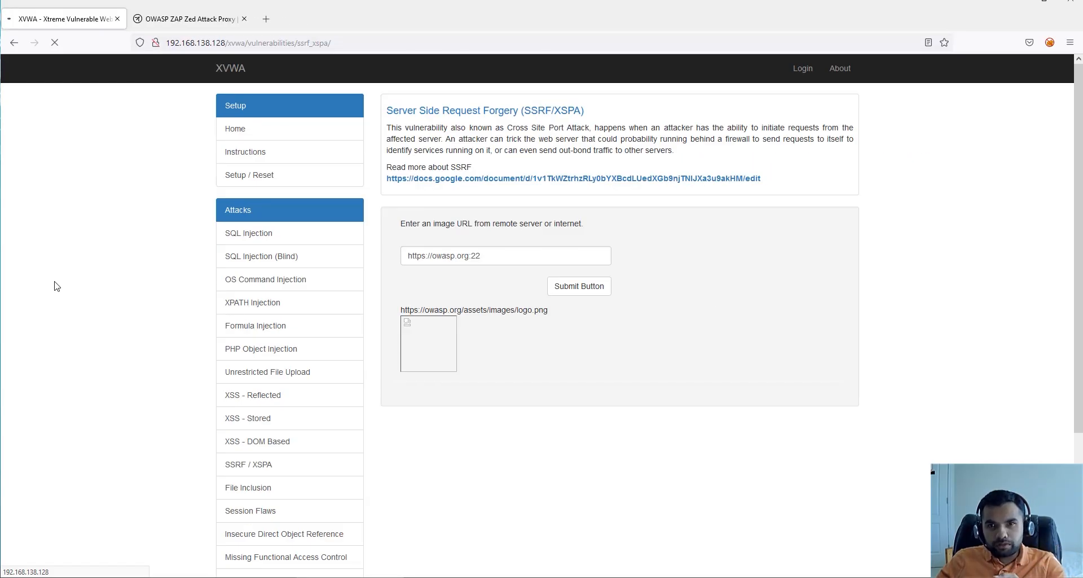
# - Switch between the OWASP ZAP and XVWA tabs twice while the port 22 request hangs
pyautogui.click(186, 18)
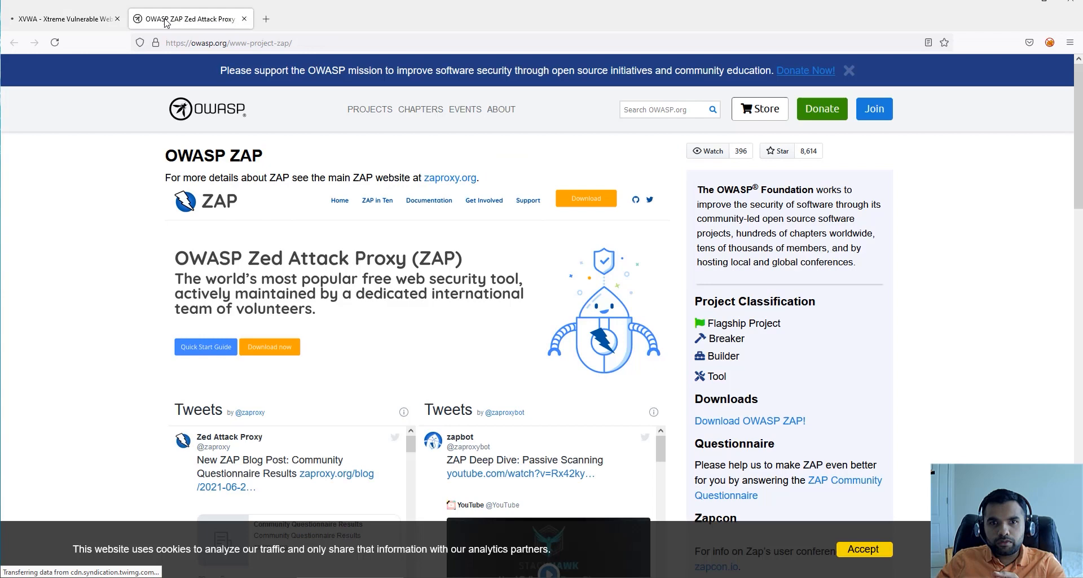
pyautogui.click(62, 18)
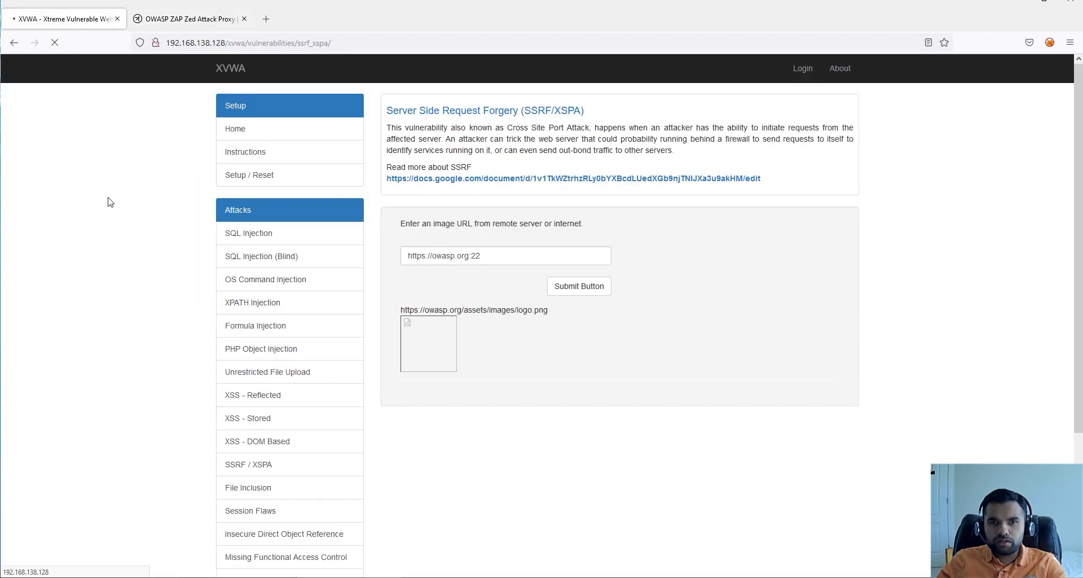
pyautogui.click(187, 19)
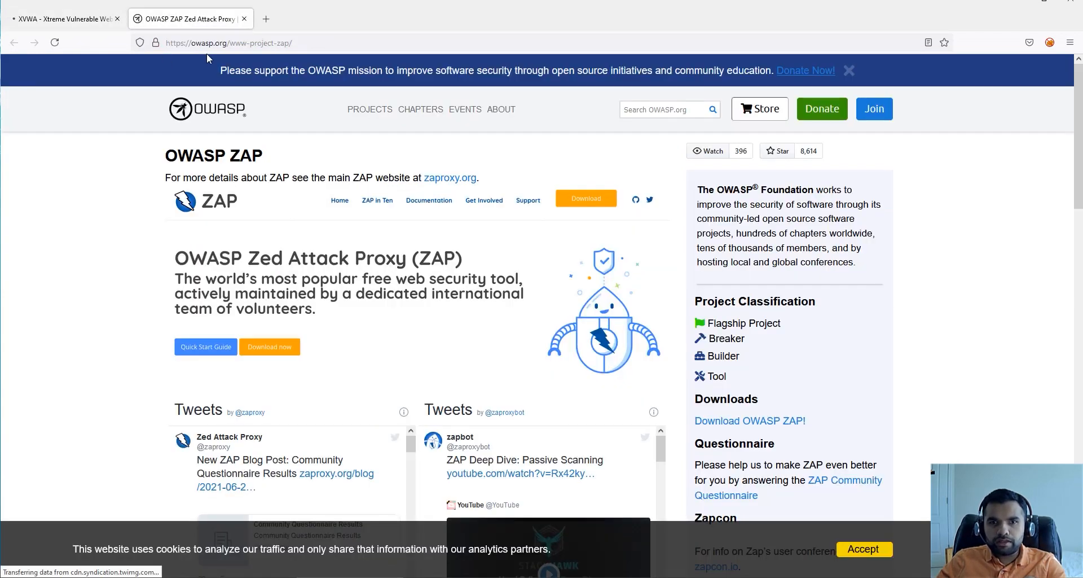
pyautogui.click(62, 19)
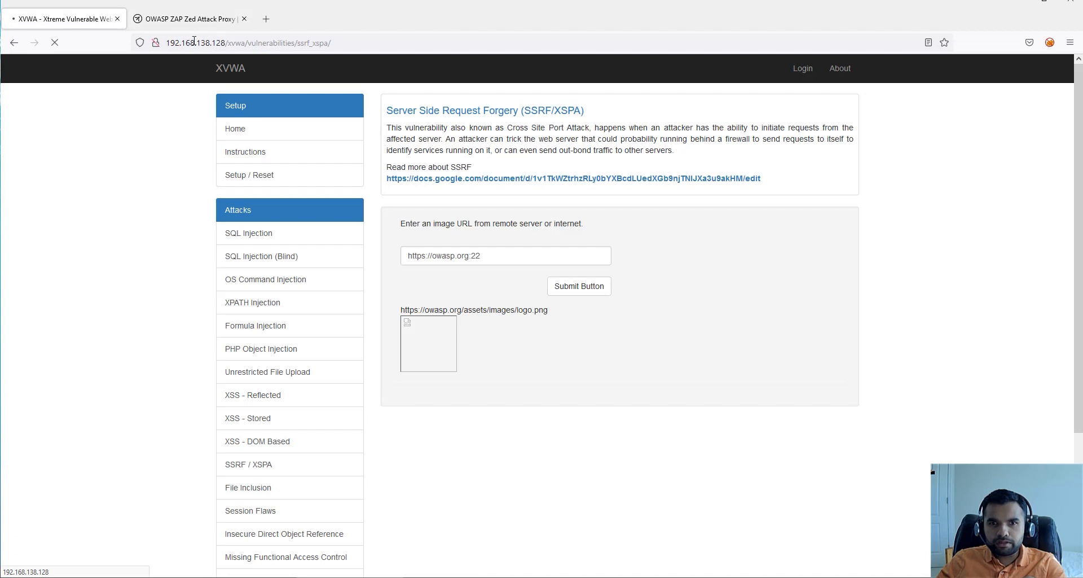
pyautogui.moveTo(484, 173)
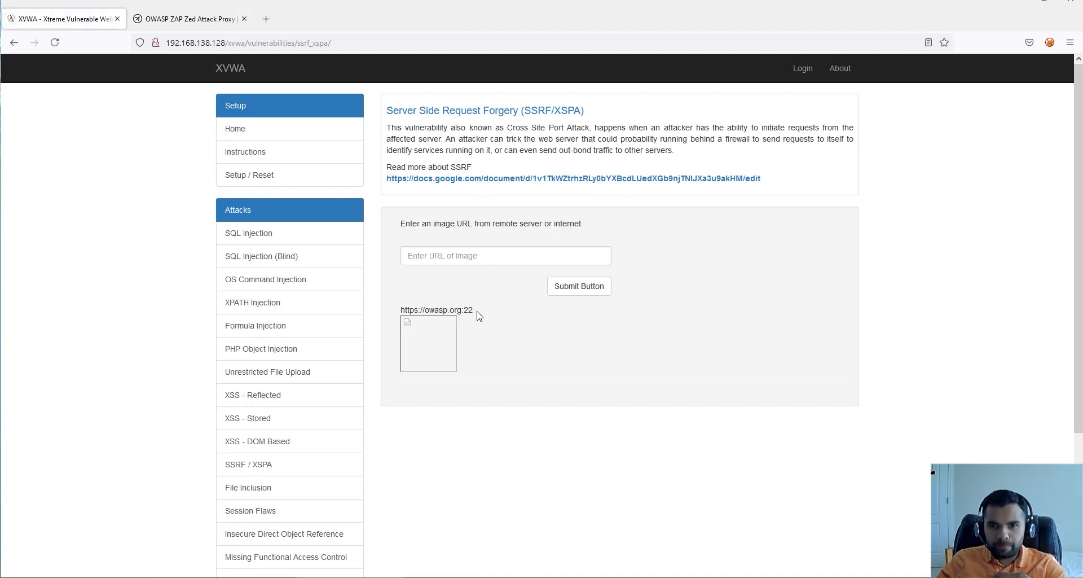
pyautogui.moveTo(448, 305)
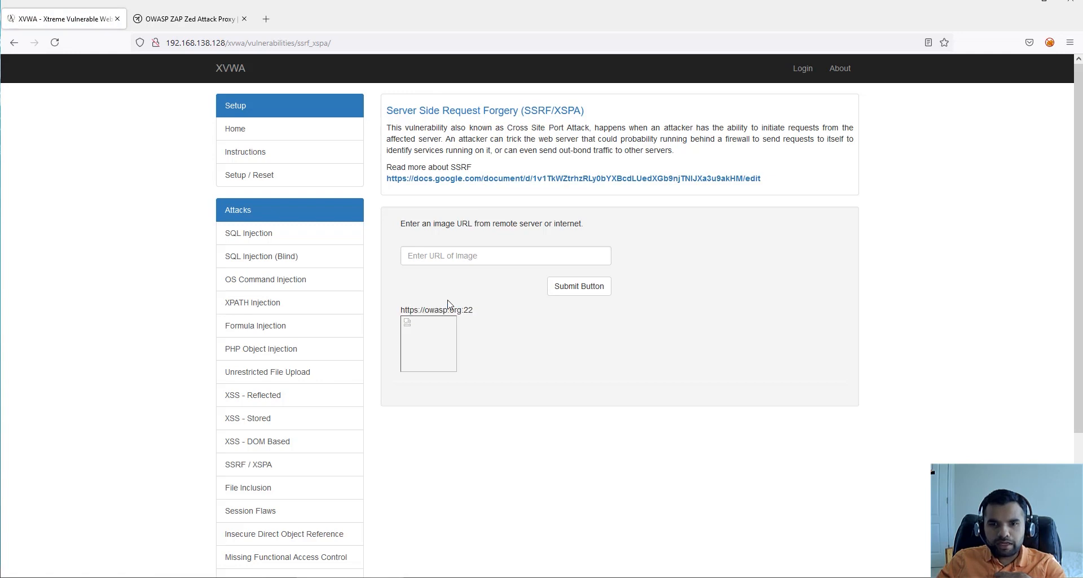
pyautogui.moveTo(514, 319)
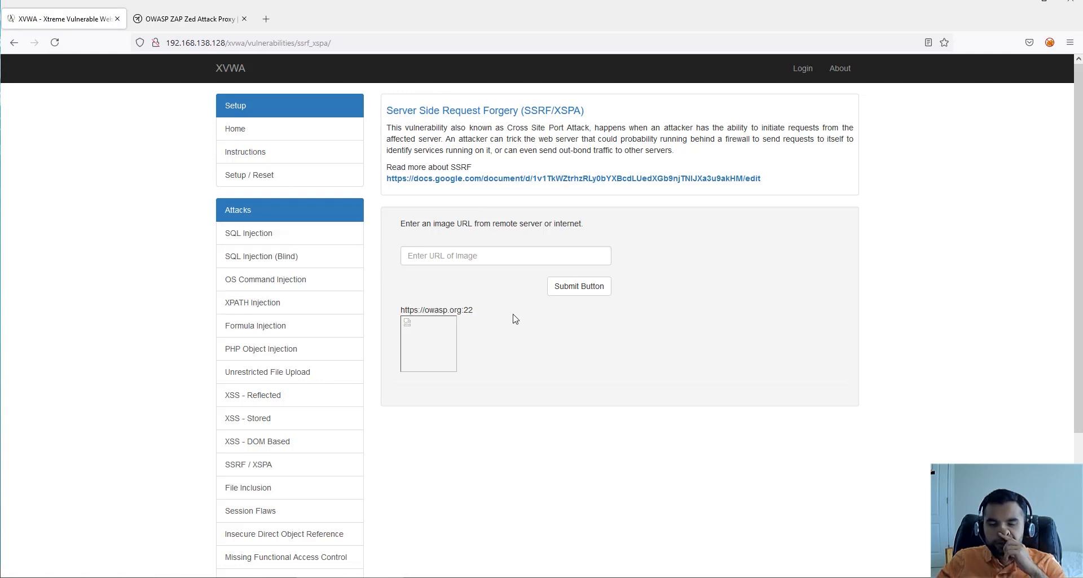
pyautogui.moveTo(524, 321)
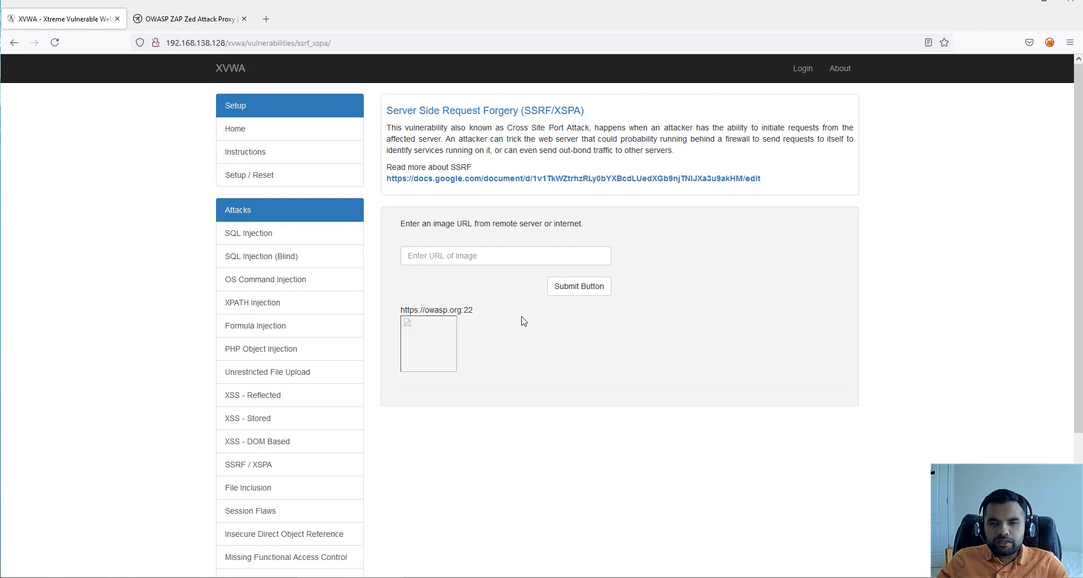
pyautogui.moveTo(475, 321)
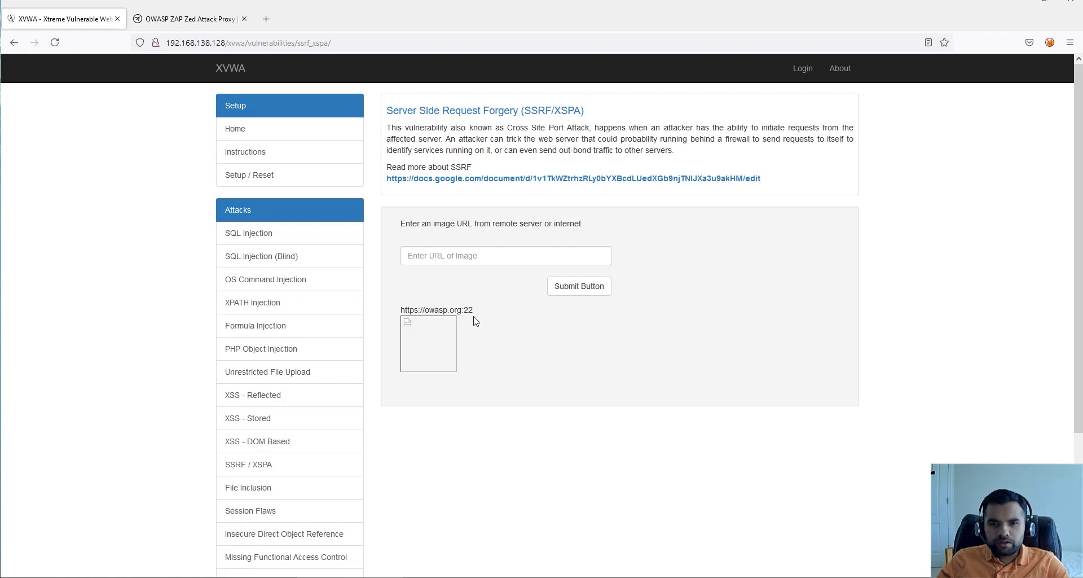
pyautogui.moveTo(529, 319)
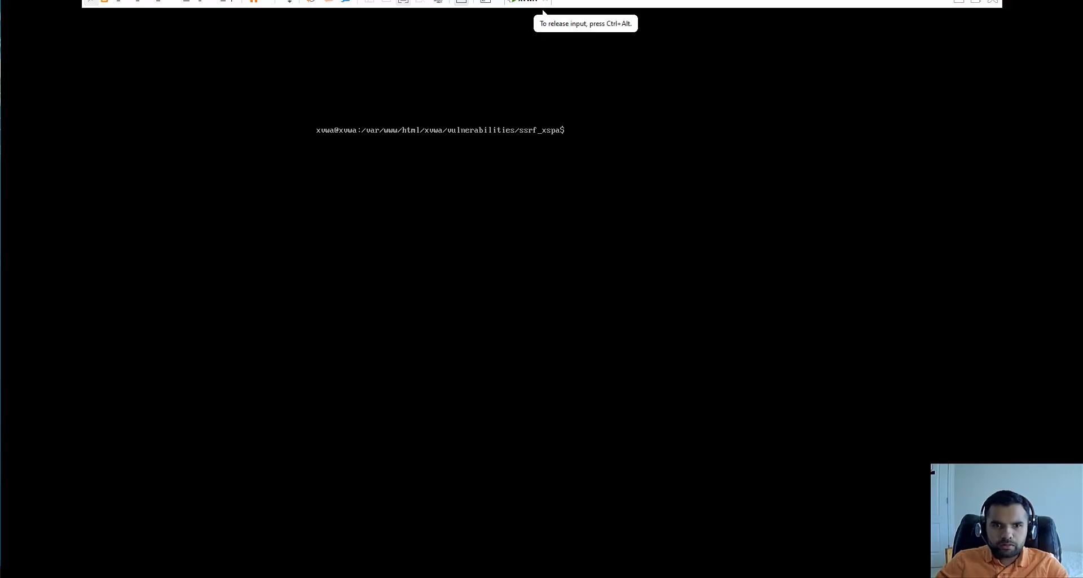
# - Open the SSRF page's home.php in vim and find the img_url file_get_contents handler
pyautogui.write('ls')
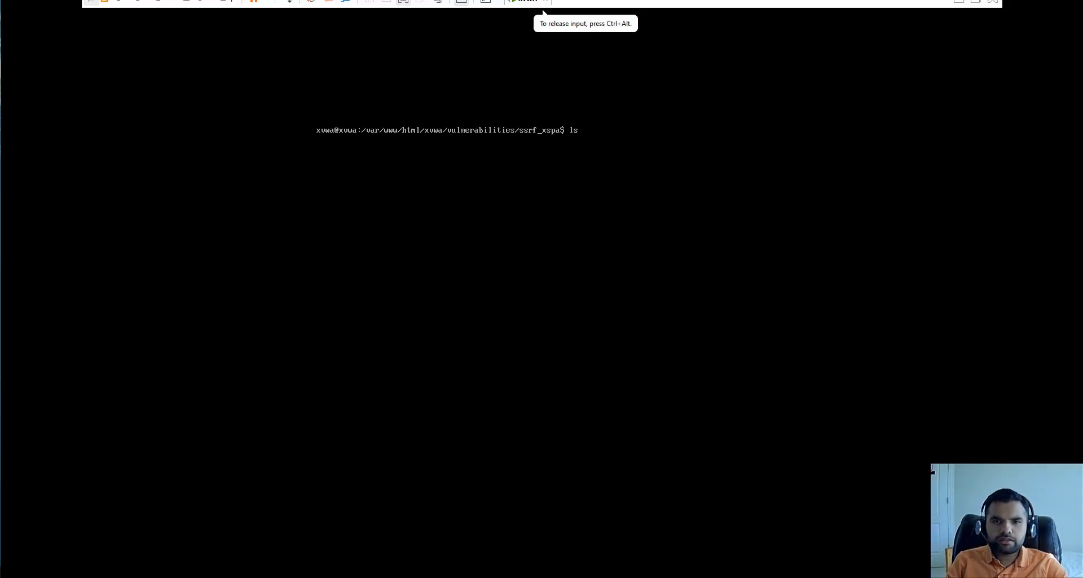
pyautogui.write('vim h')
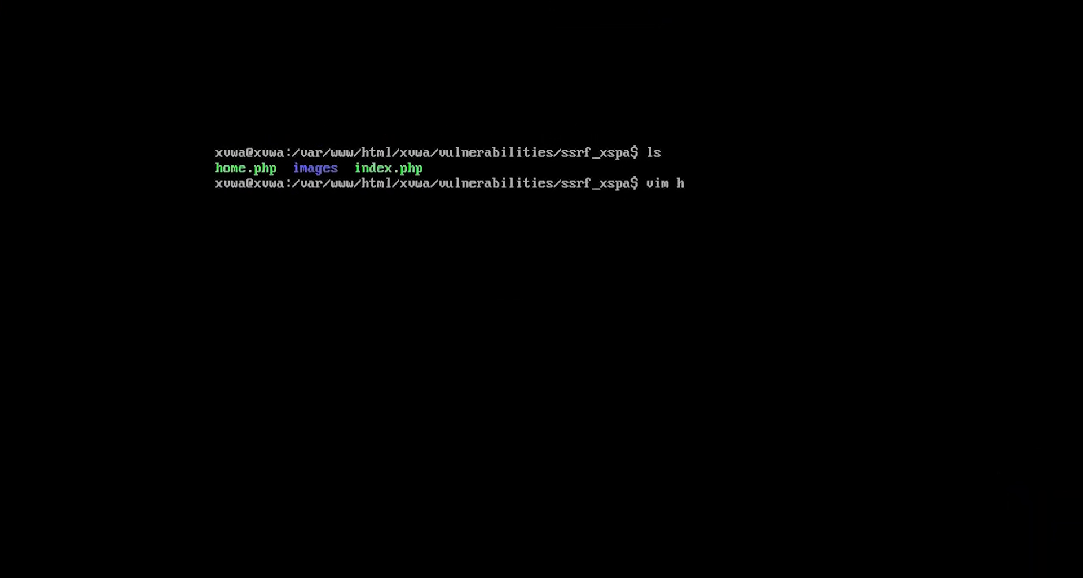
pyautogui.press('Return')
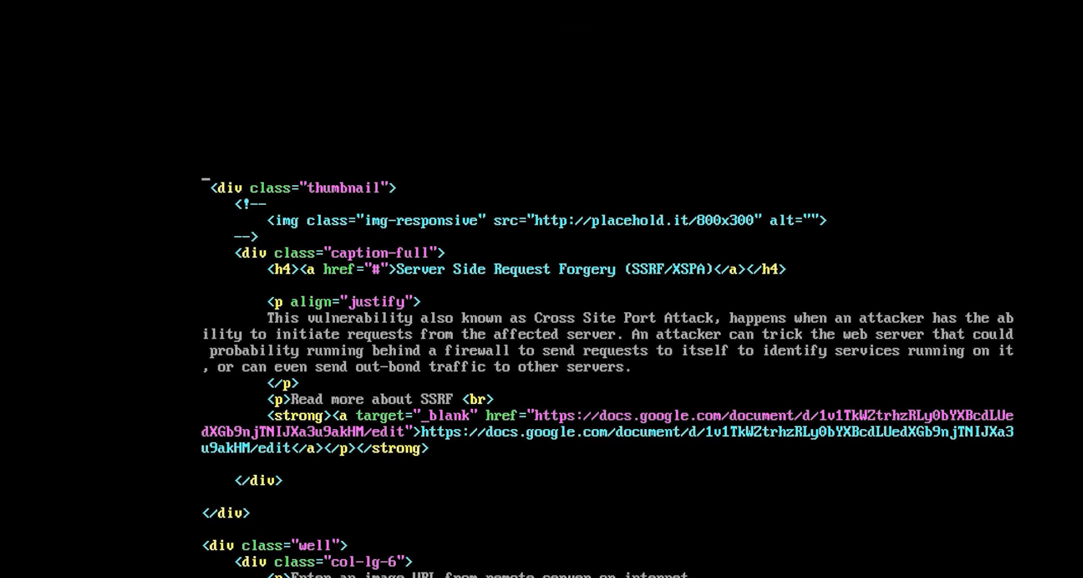
pyautogui.scroll(-3)
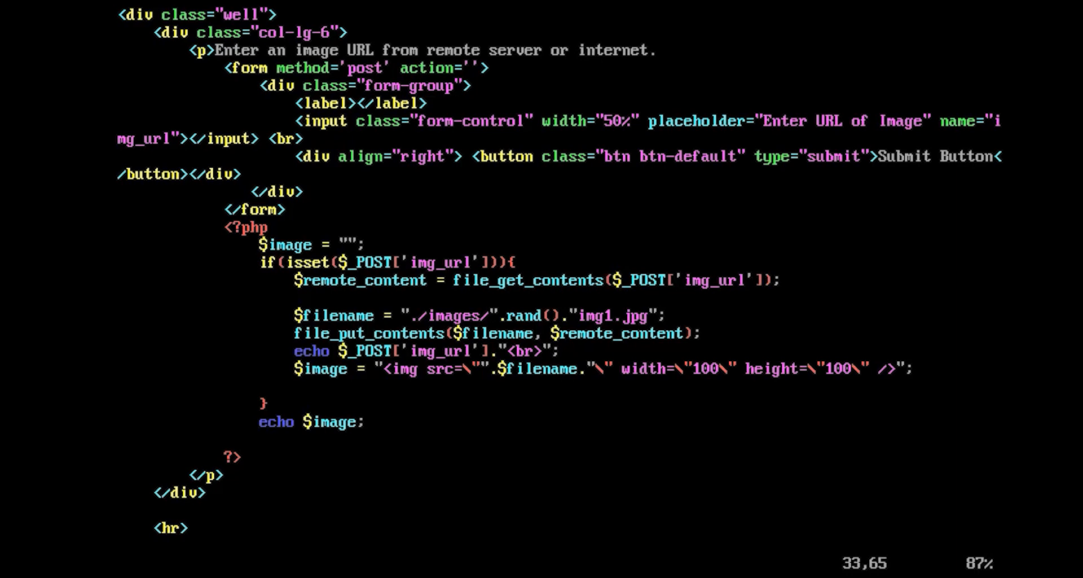
pyautogui.scroll(3)
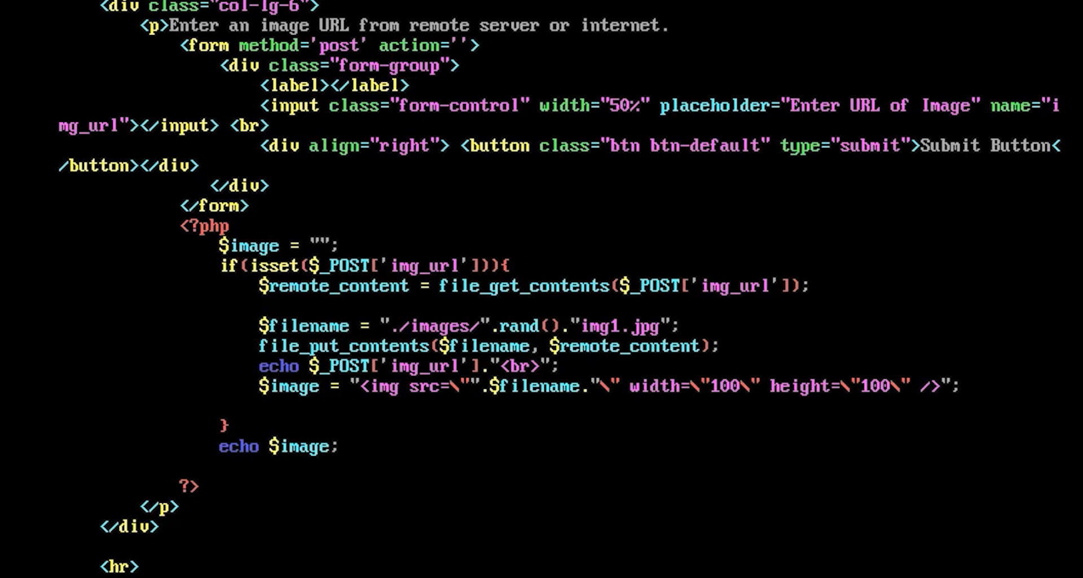
pyautogui.click(382, 326)
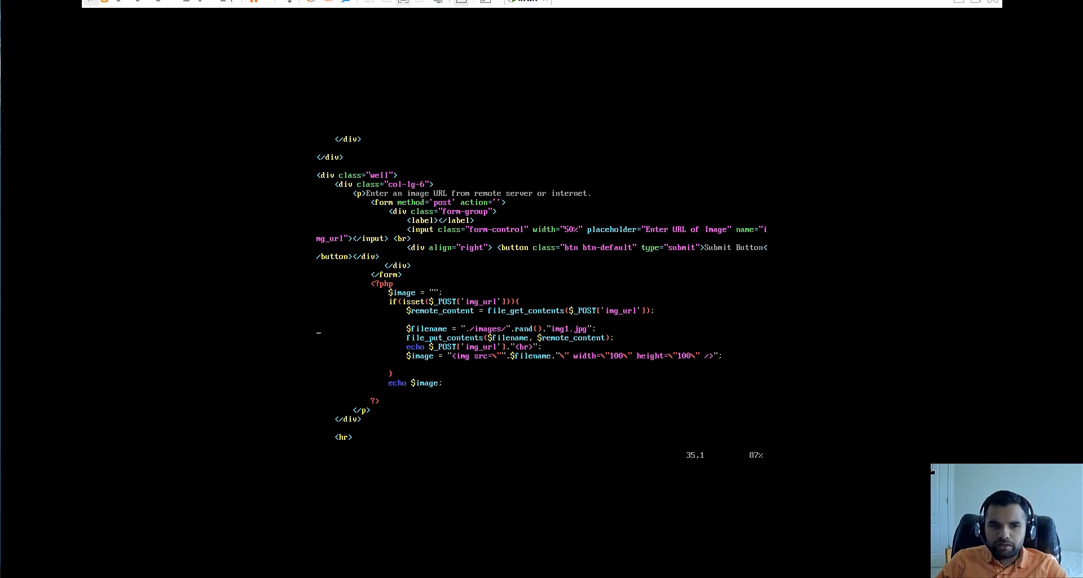
# - Add an echo $remote_content; line after the file_get_contents fetch in home.php
pyautogui.press('i')
pyautogui.write('echo')
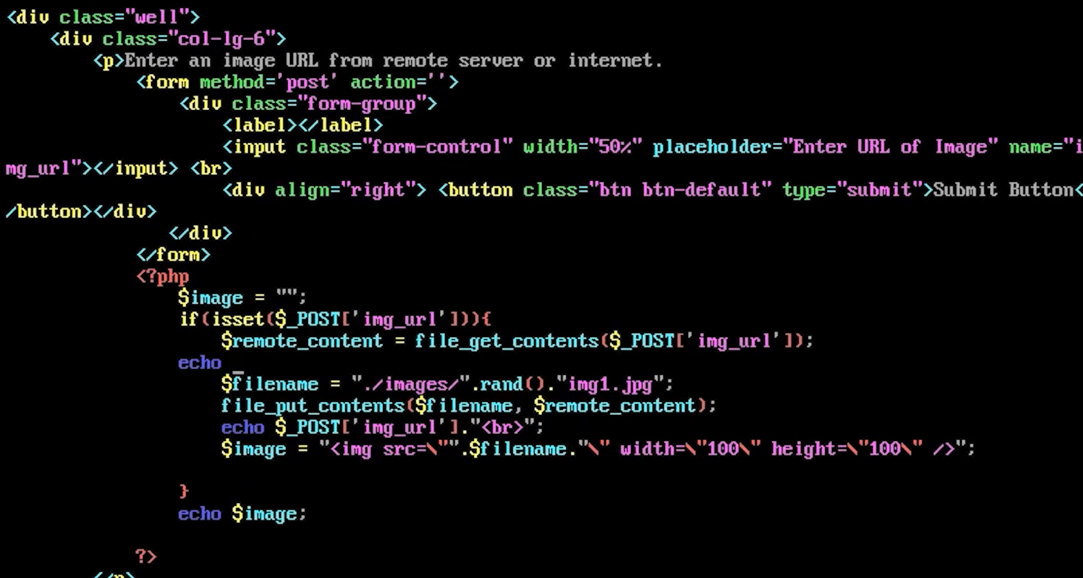
pyautogui.write('$remote')
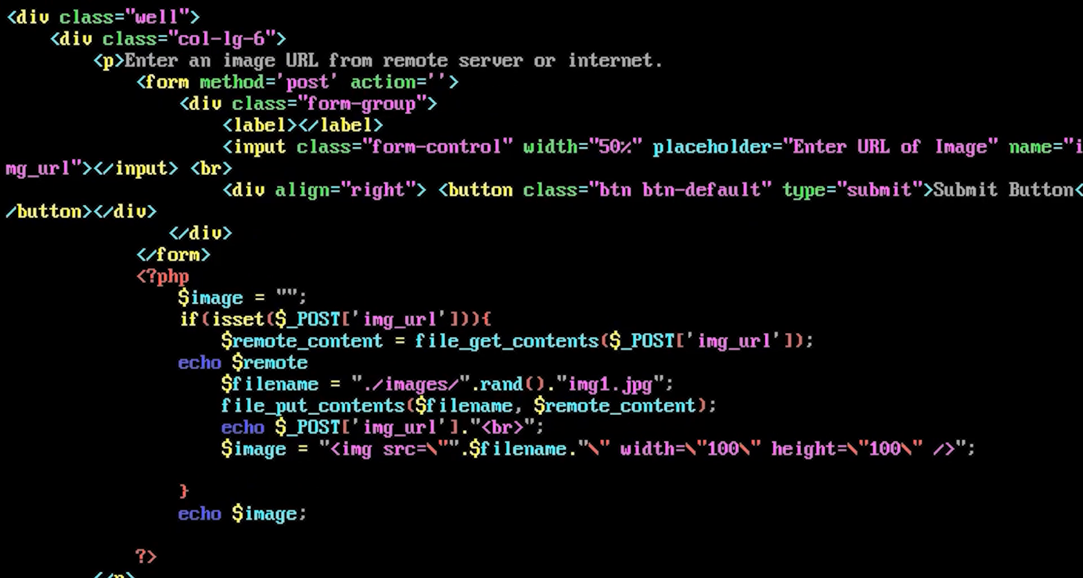
pyautogui.write('_content')
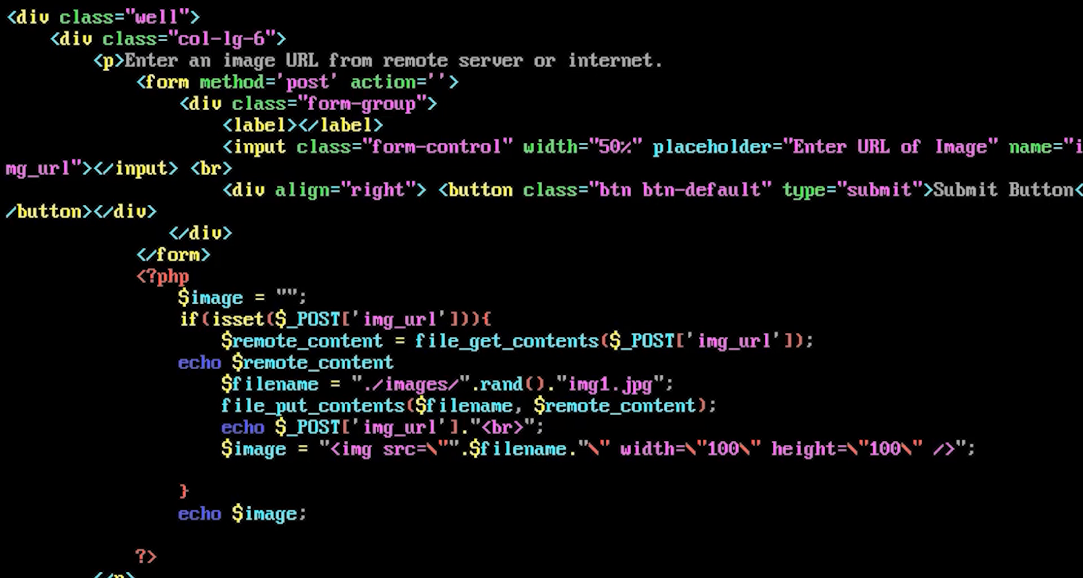
pyautogui.write(';')
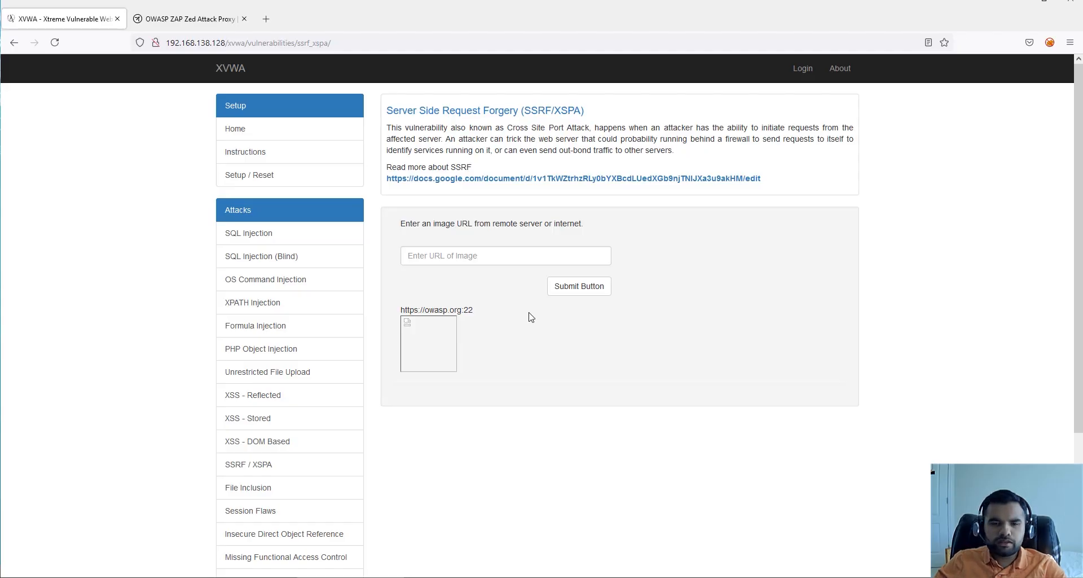
# - Resubmit the OWASP logo image URL so XVWA prints the PNG's raw bytes
pyautogui.doubleClick(436, 310)
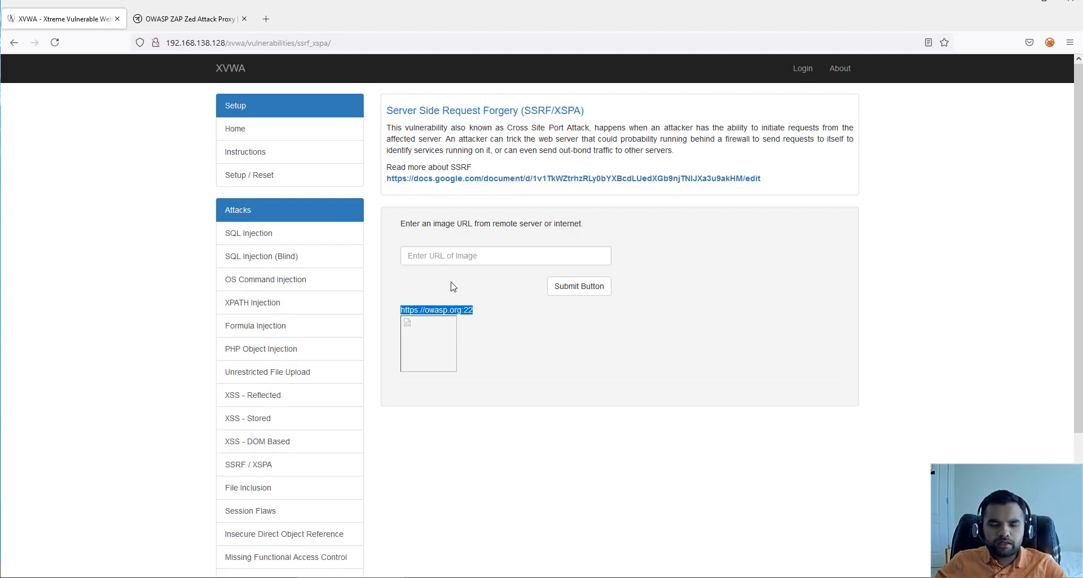
pyautogui.click(579, 285)
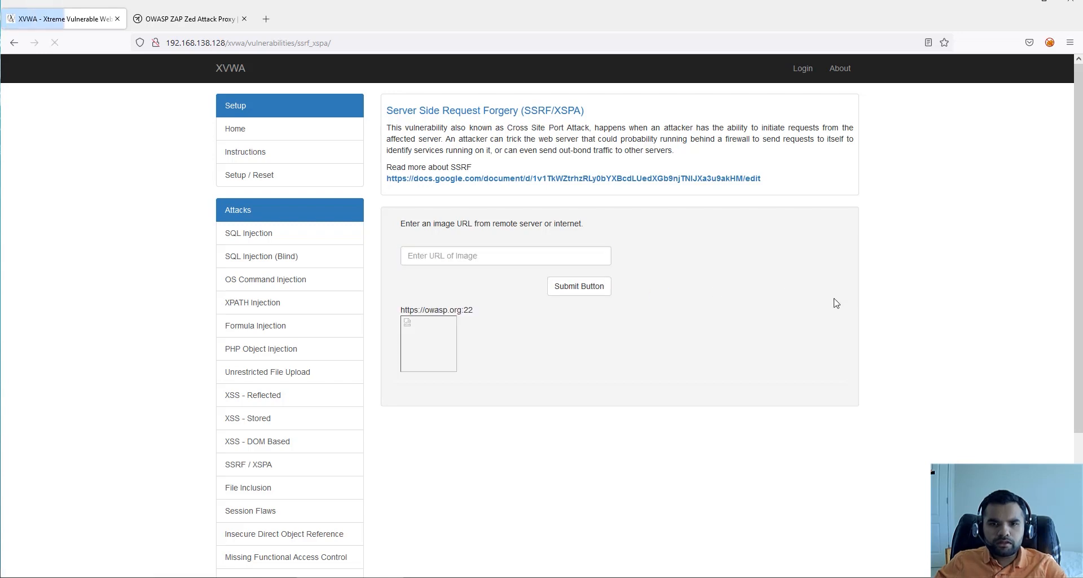
pyautogui.click(505, 255)
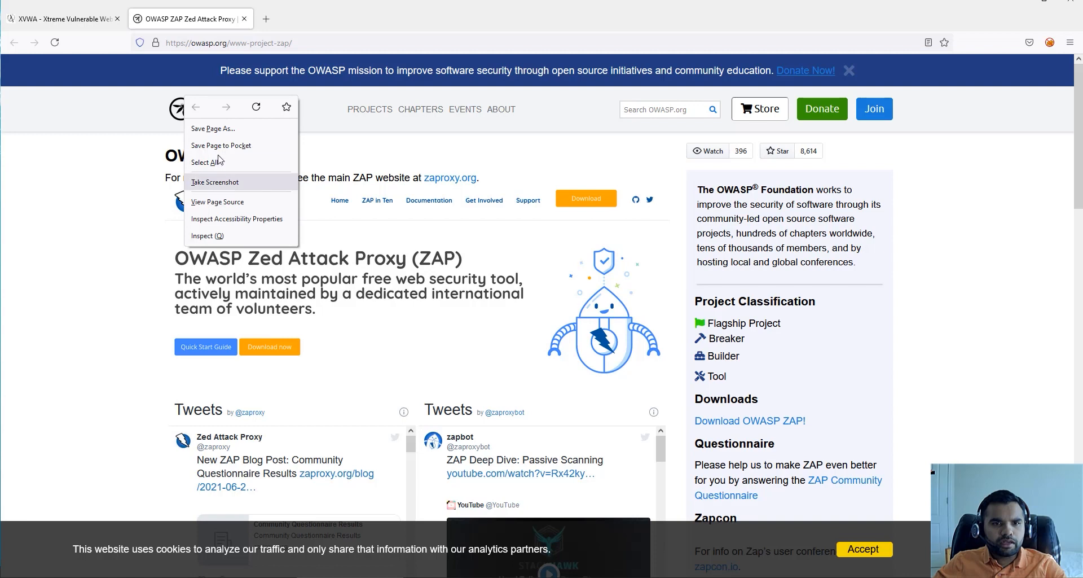
pyautogui.rightClick(181, 108)
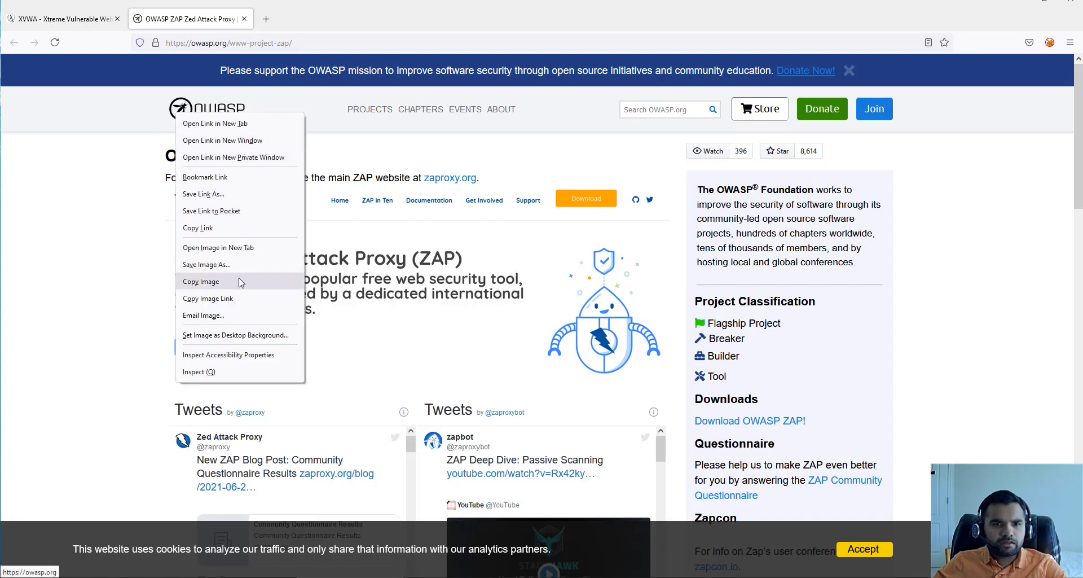
pyautogui.click(62, 19)
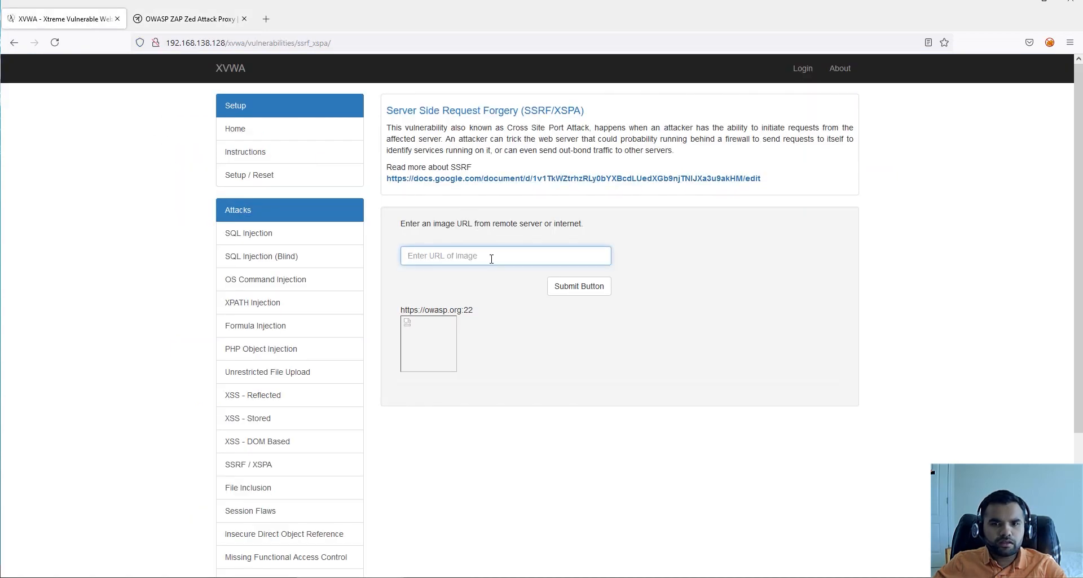
pyautogui.click(579, 286)
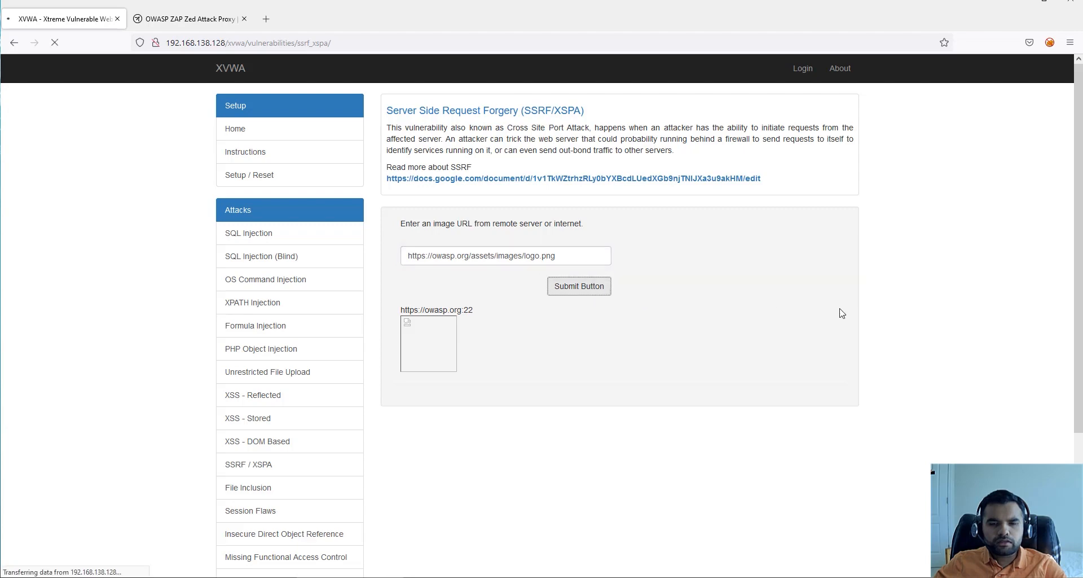
pyautogui.click(579, 286)
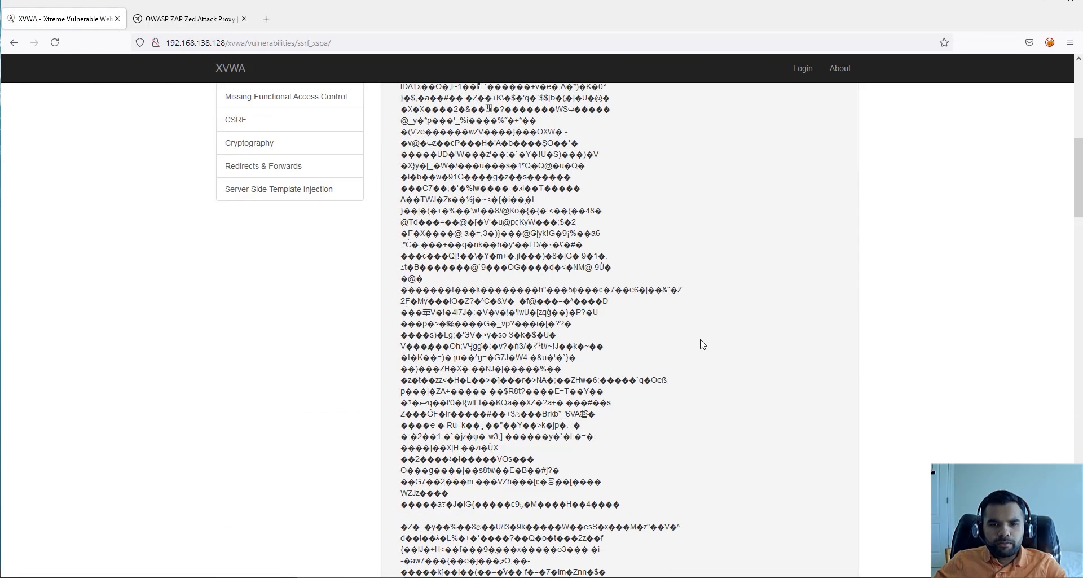
pyautogui.scroll(-3)
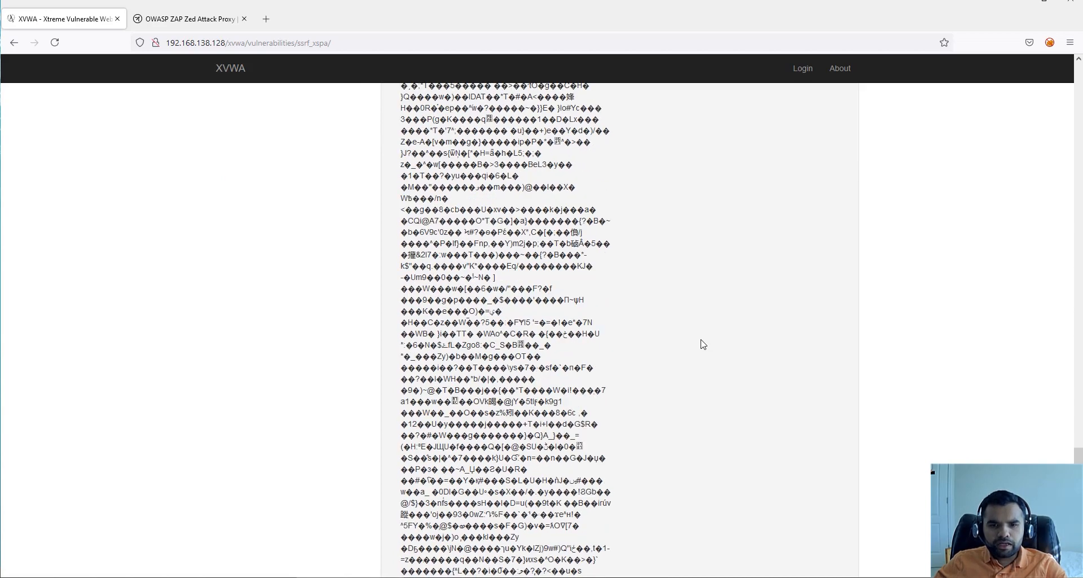
pyautogui.scroll(3)
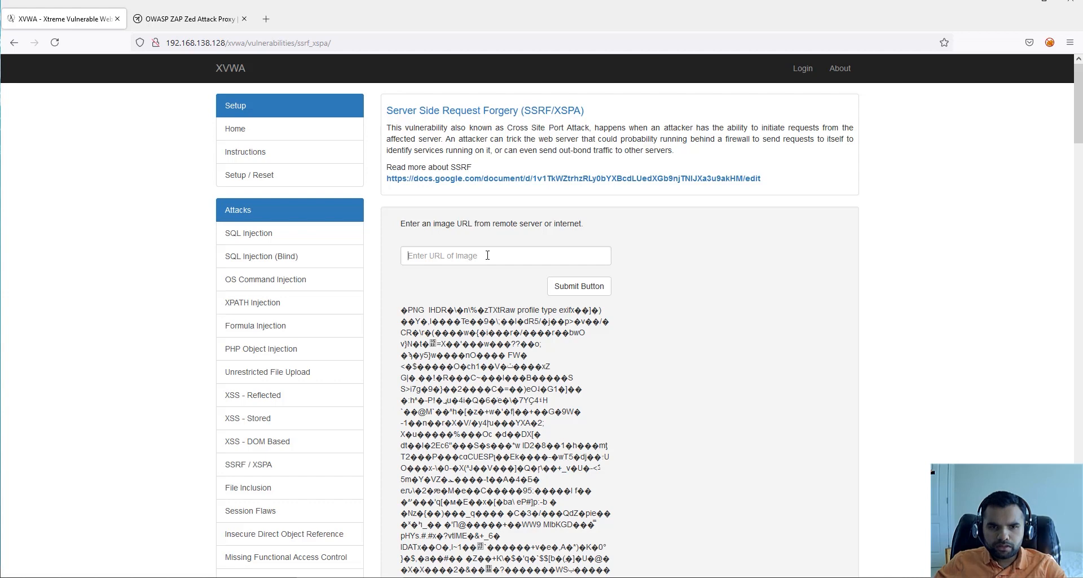
# - Submit file:///etc/passwd as the image URL and inspect the account entries
pyautogui.write('fl')
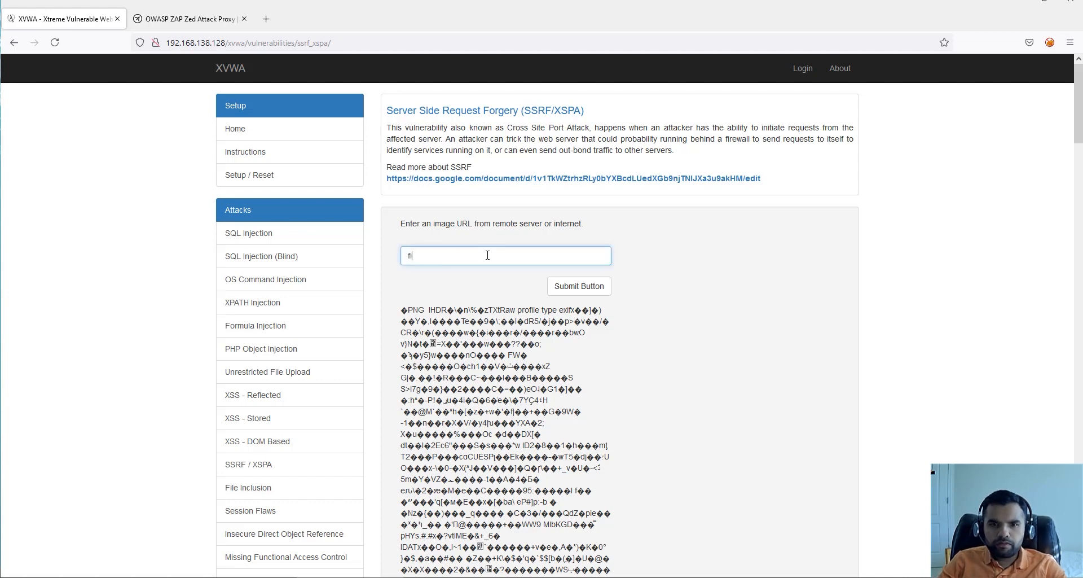
pyautogui.click(579, 285)
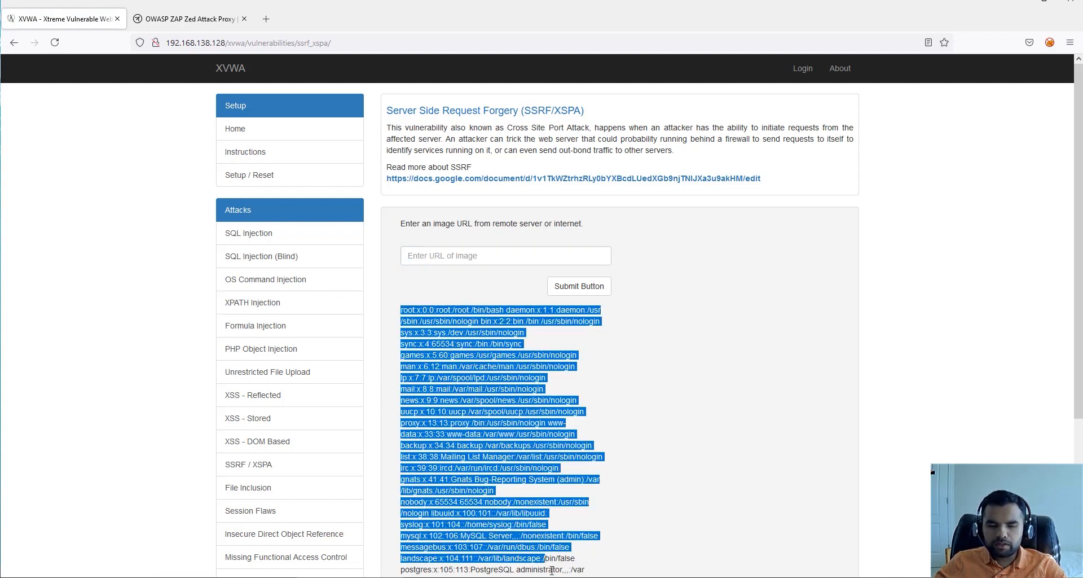
pyautogui.click(483, 411)
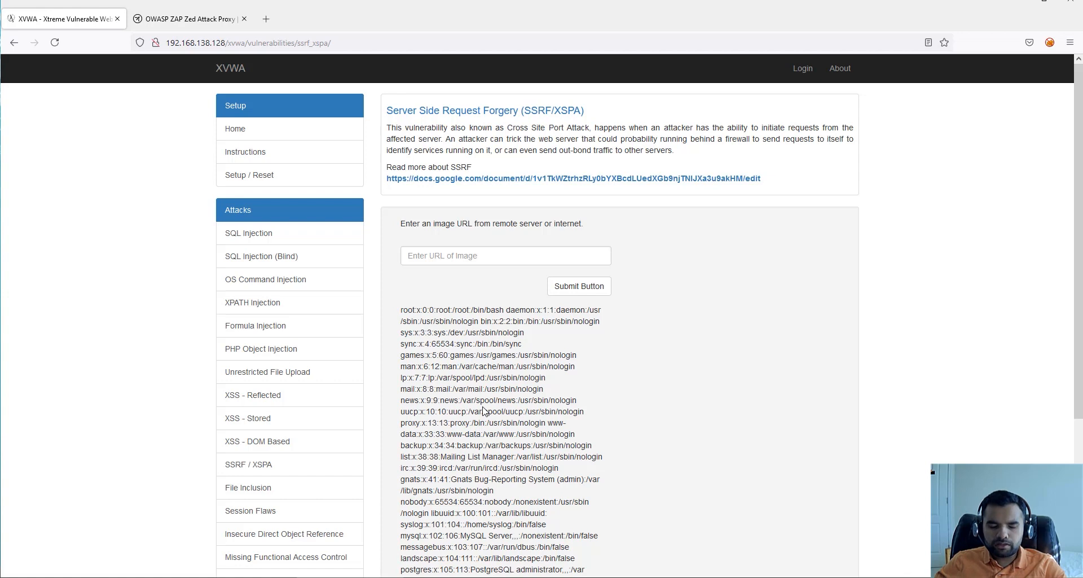
pyautogui.click(505, 255)
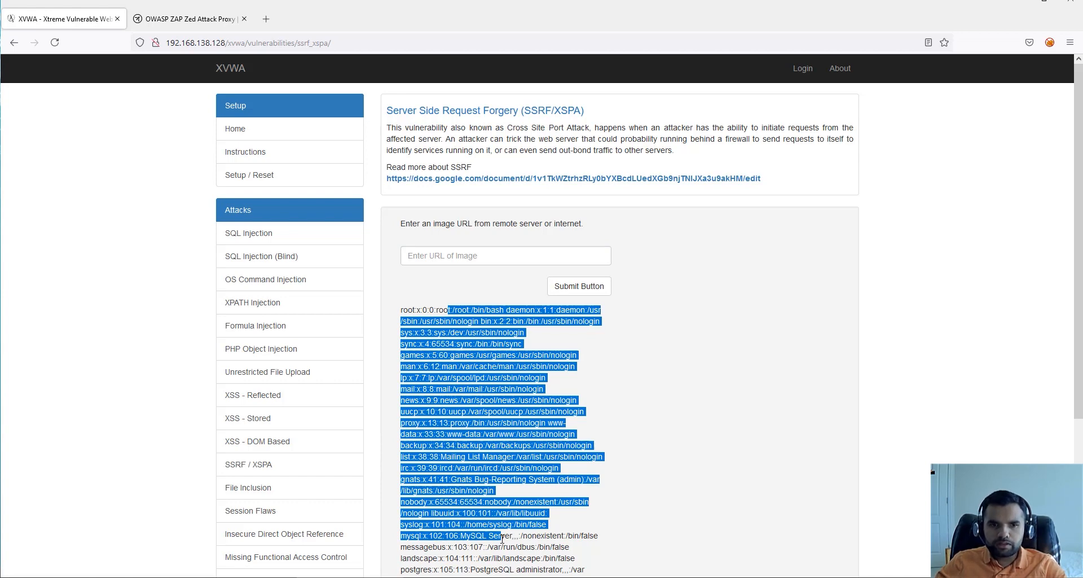
pyautogui.click(505, 255)
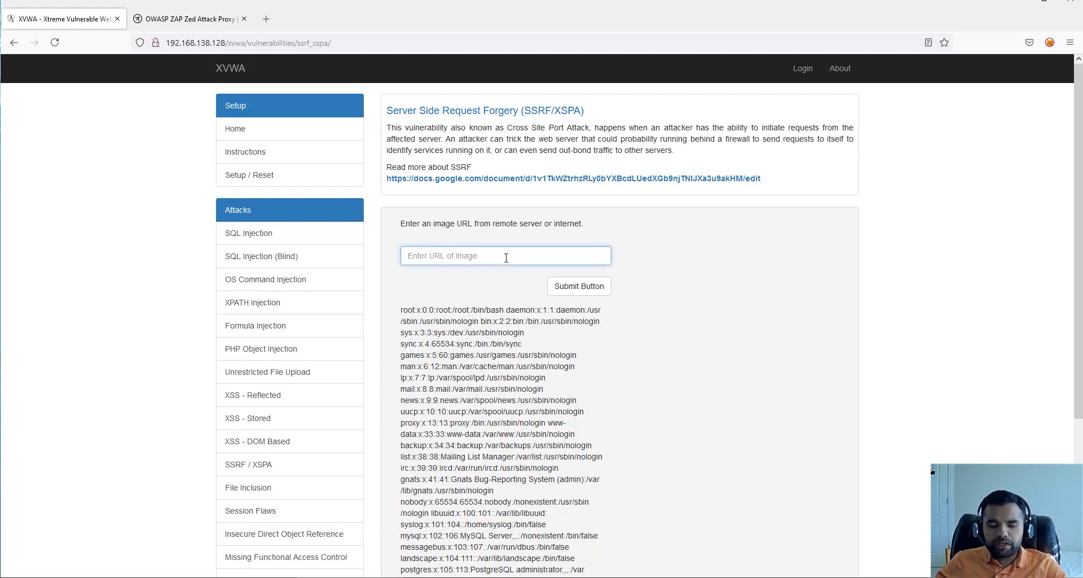
# - Submit 192.168.138.128:22 as the image URL to probe the SSH port
pyautogui.click(505, 256)
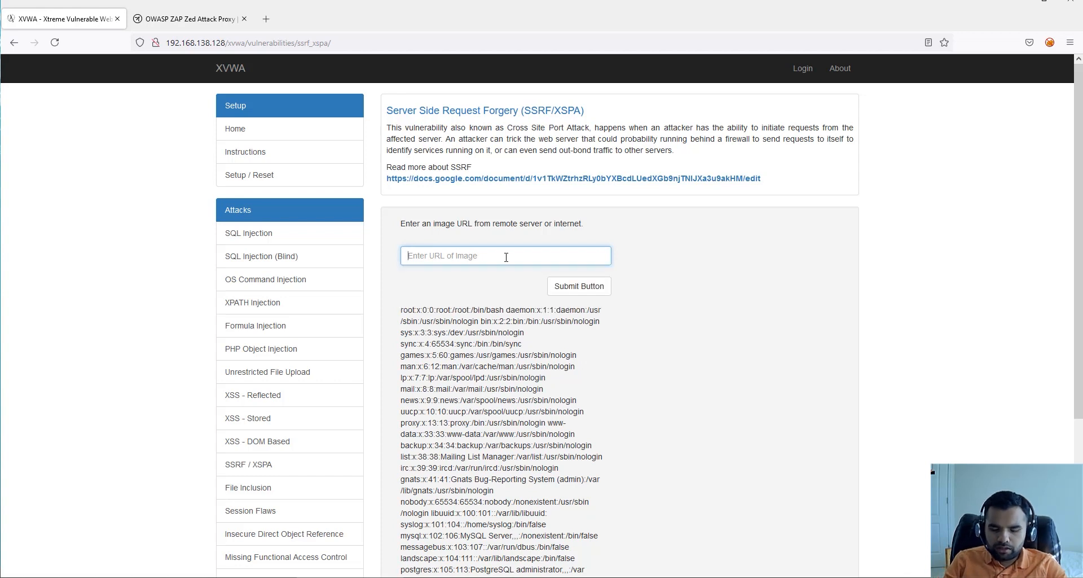
pyautogui.write('12')
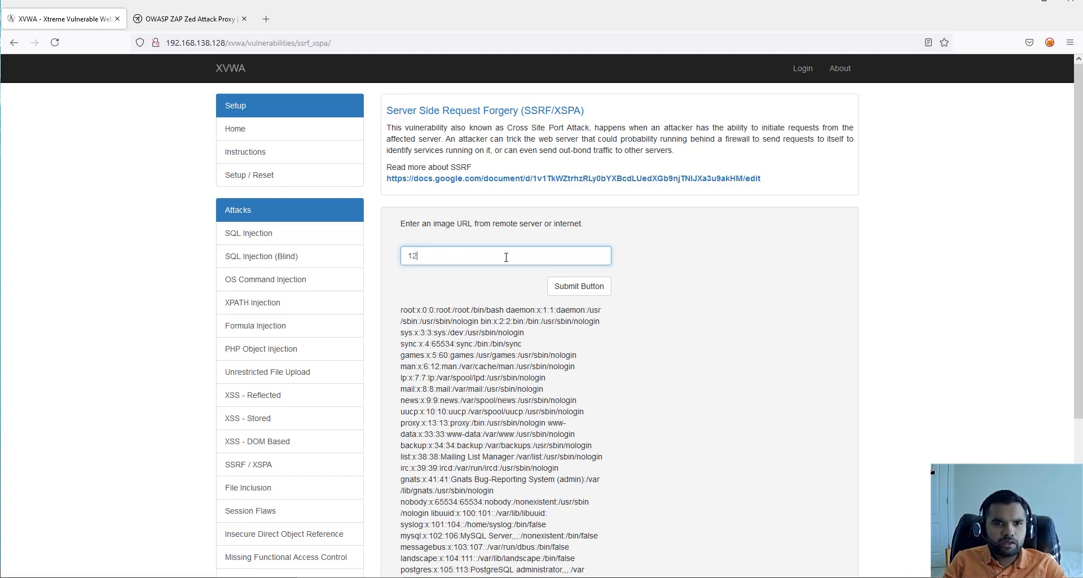
pyautogui.write('192.168')
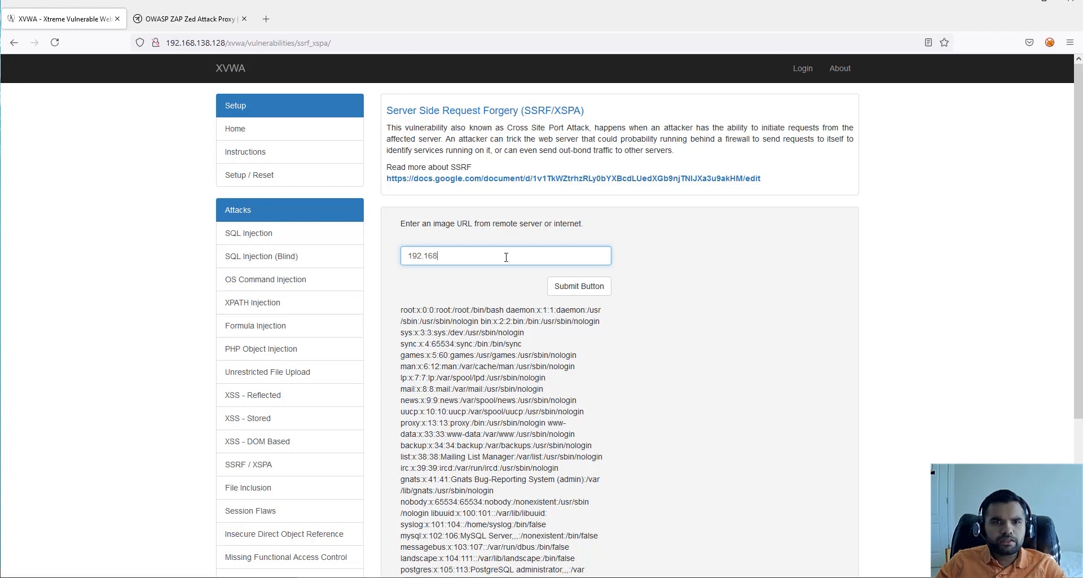
pyautogui.write('.138.12')
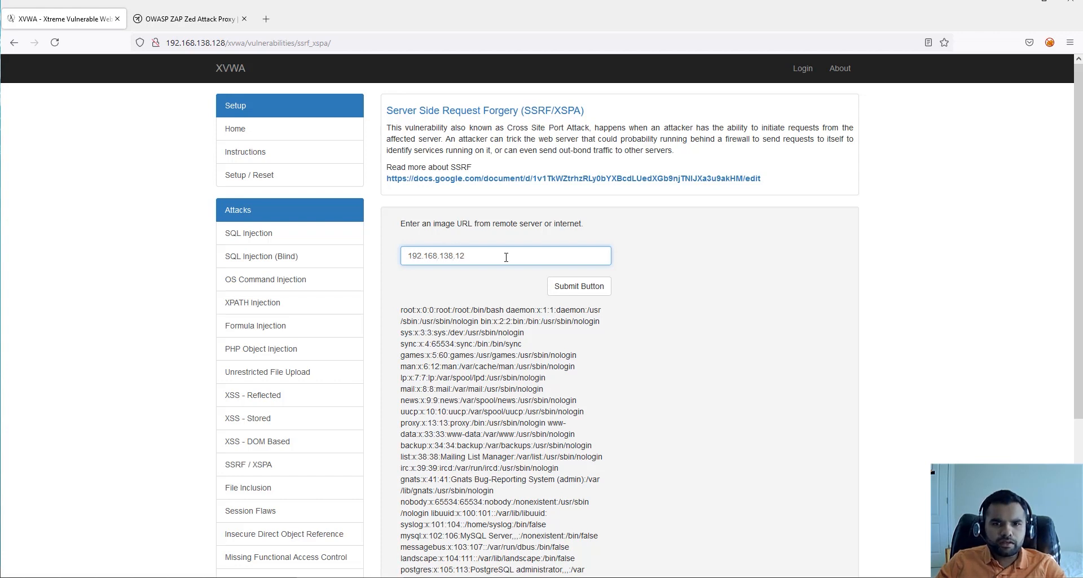
pyautogui.write('8:')
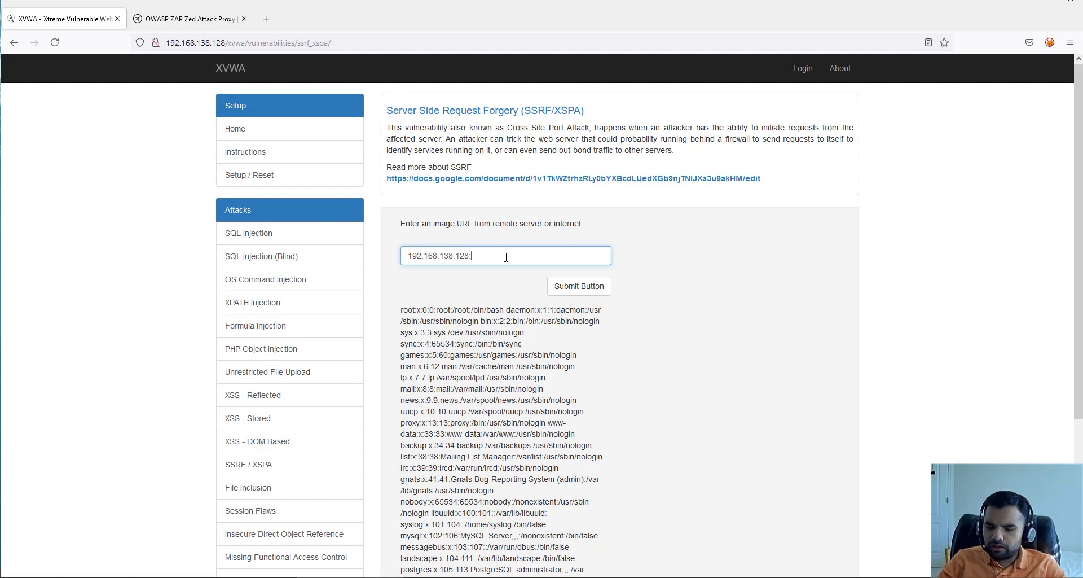
pyautogui.write('22')
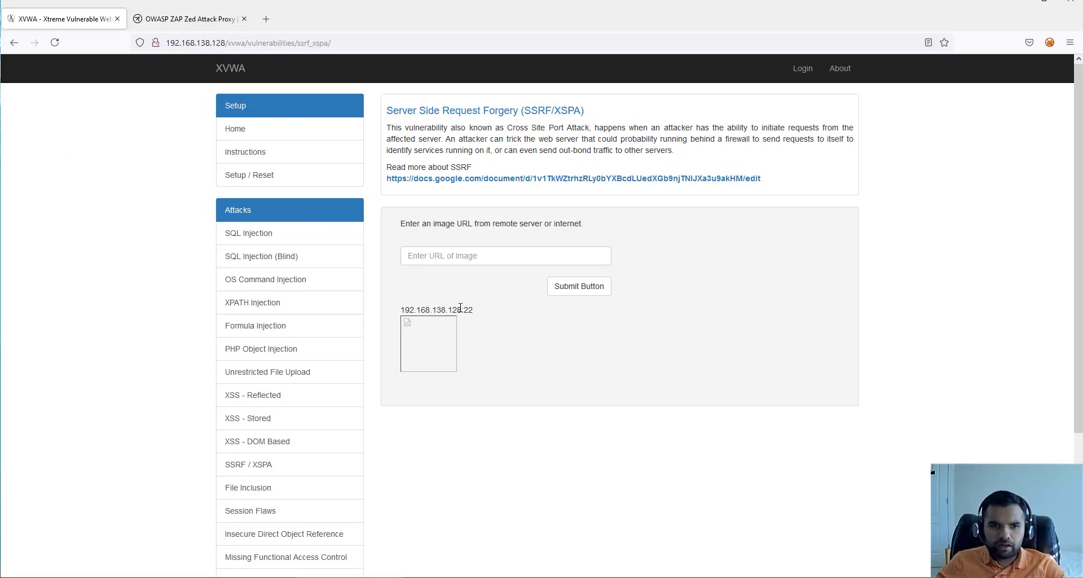
pyautogui.moveTo(460, 291)
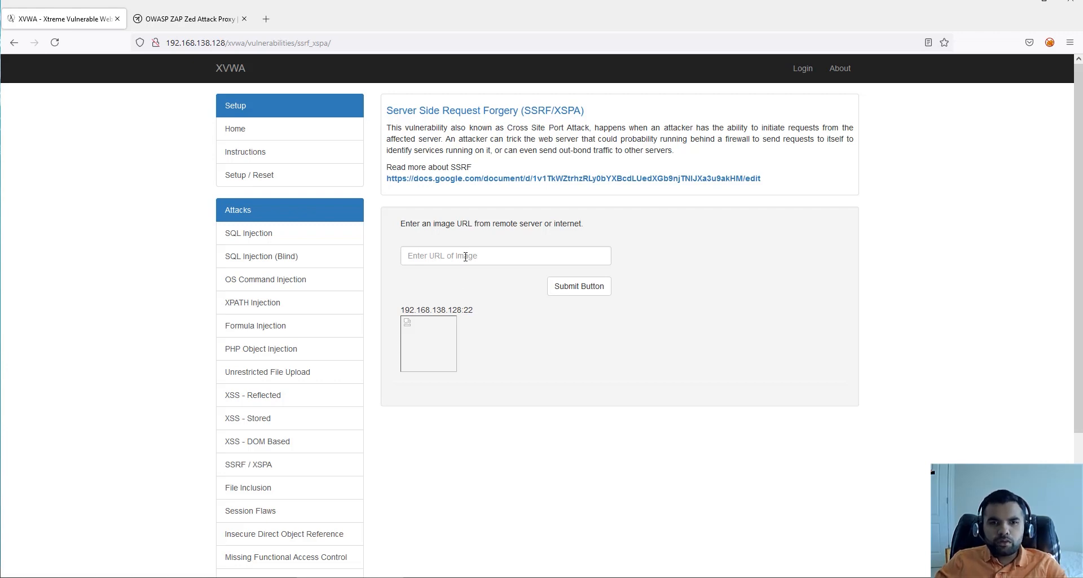
pyautogui.click(505, 255)
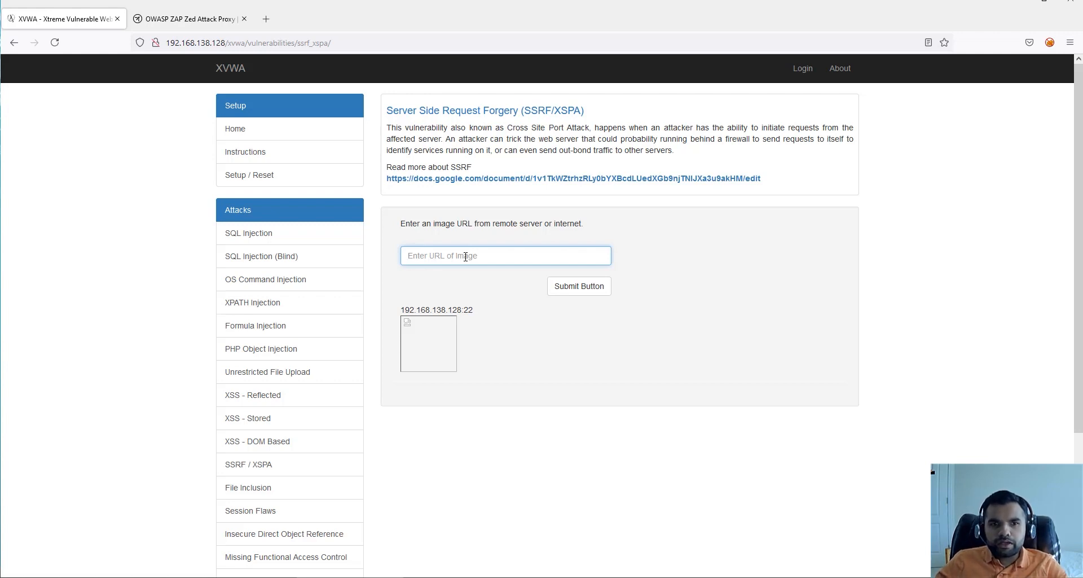
pyautogui.moveTo(901, 498)
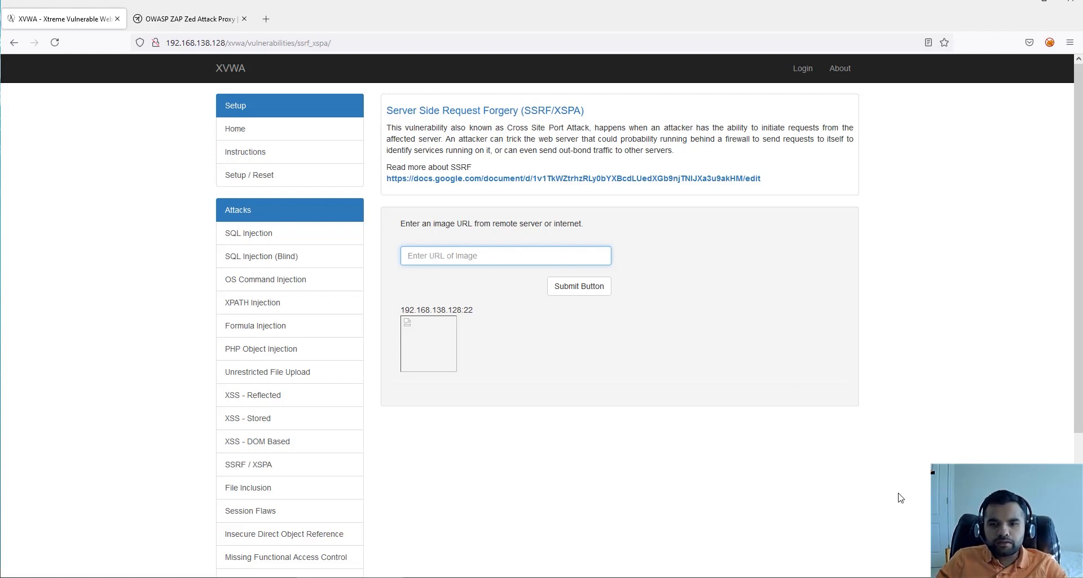